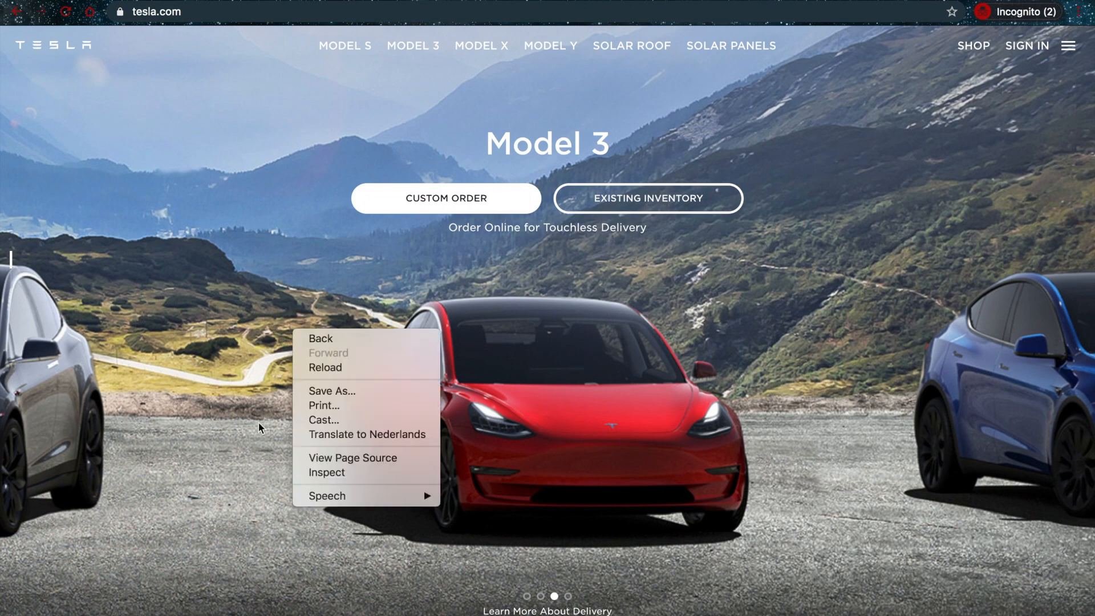
mouse_move(260, 439)
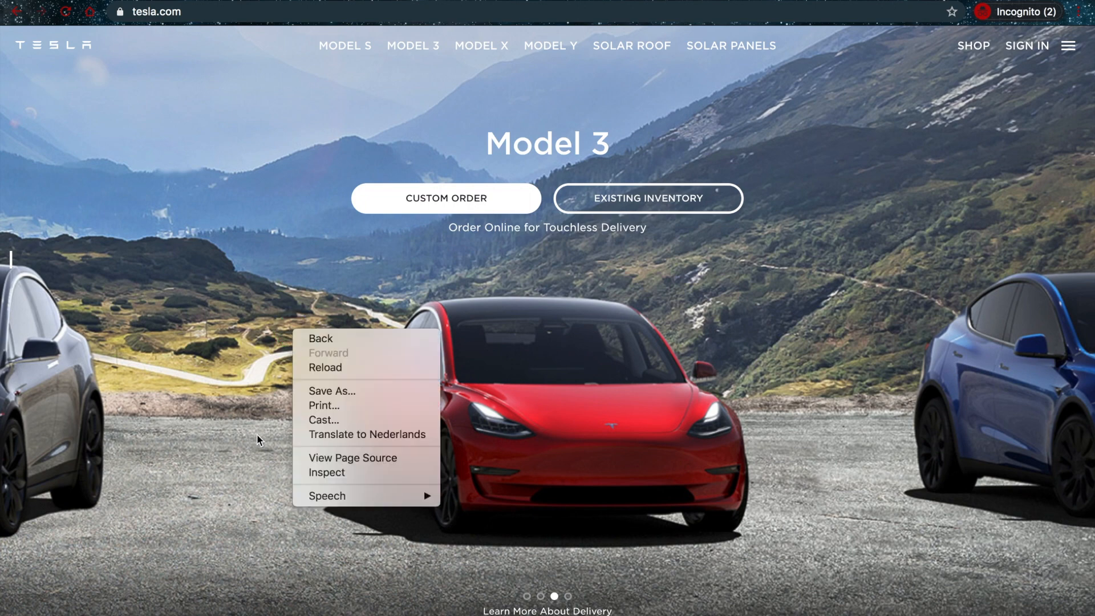
mouse_move(254, 456)
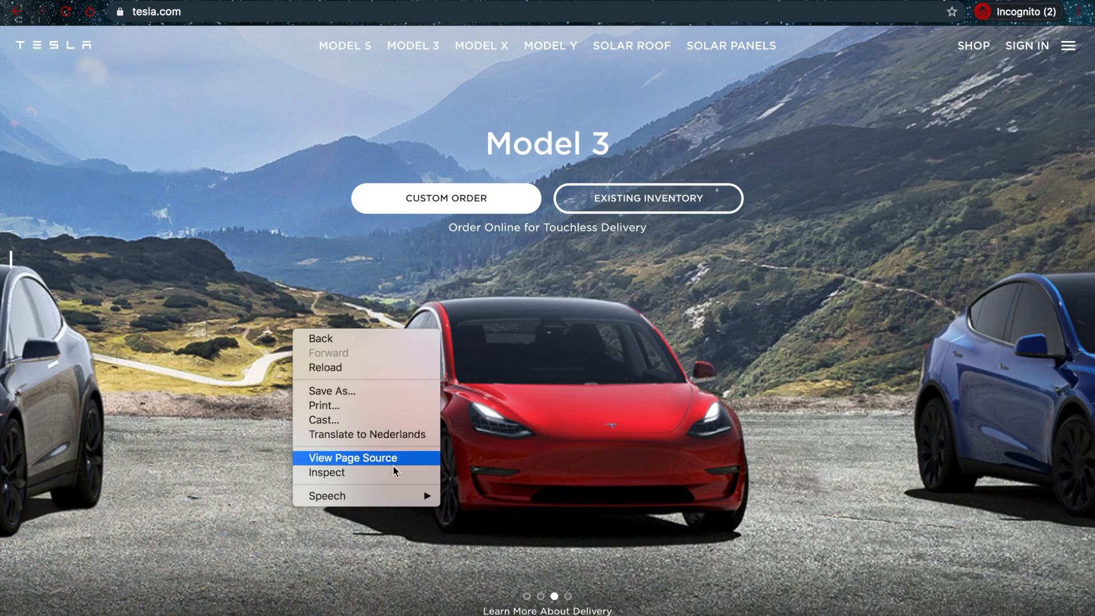
mouse_move(366, 478)
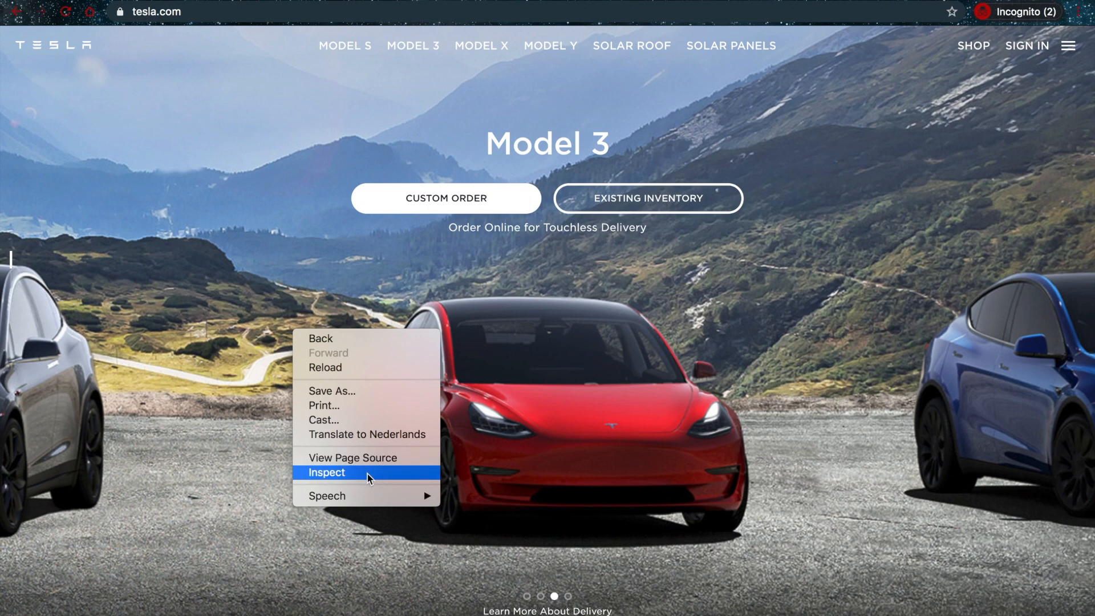
Launch DevTools via Inspect on tesla.com, then show the Chrome menu's More Tools route.
left_click(328, 473)
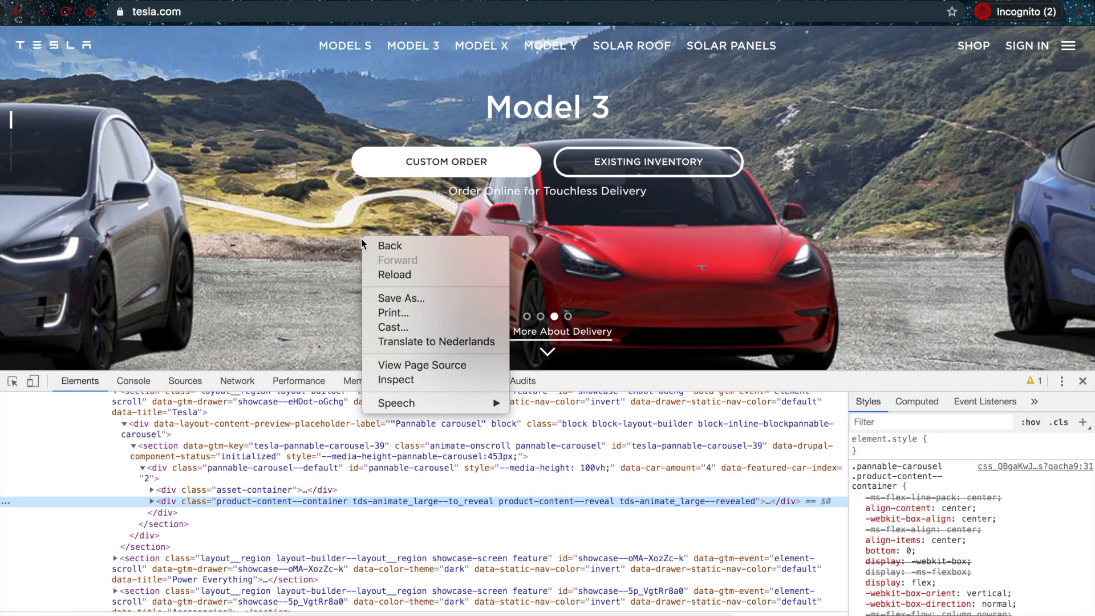
mouse_move(396, 378)
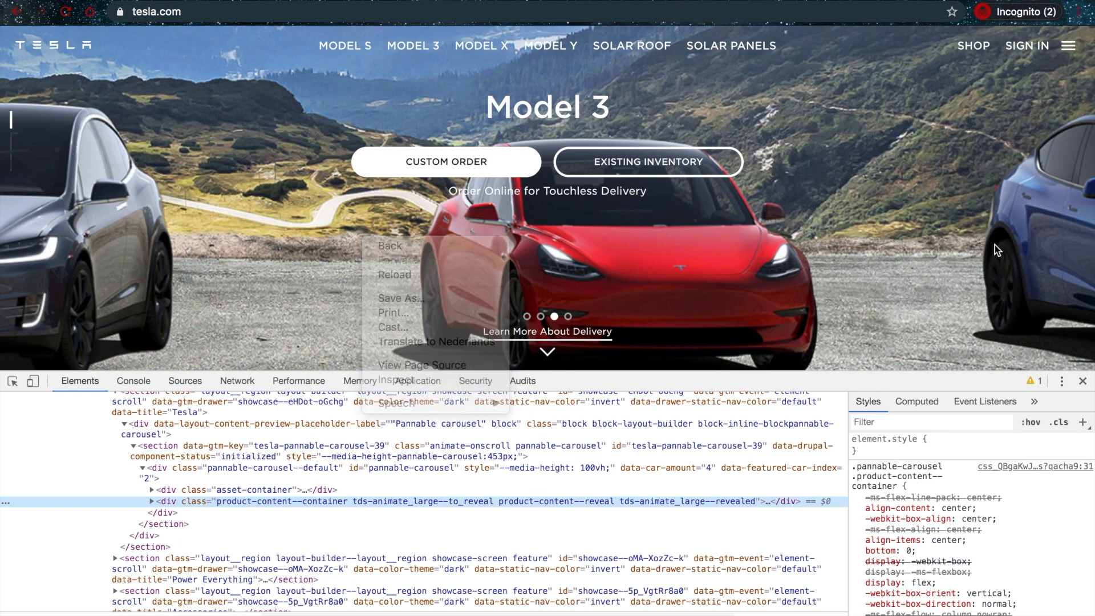
left_click(1081, 12)
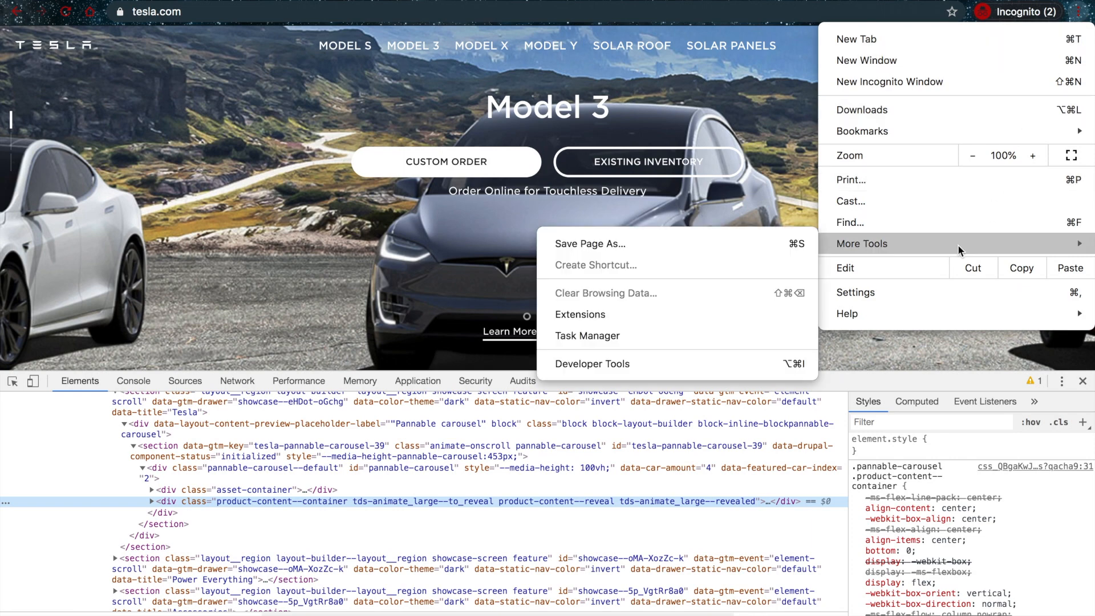
mouse_move(730, 363)
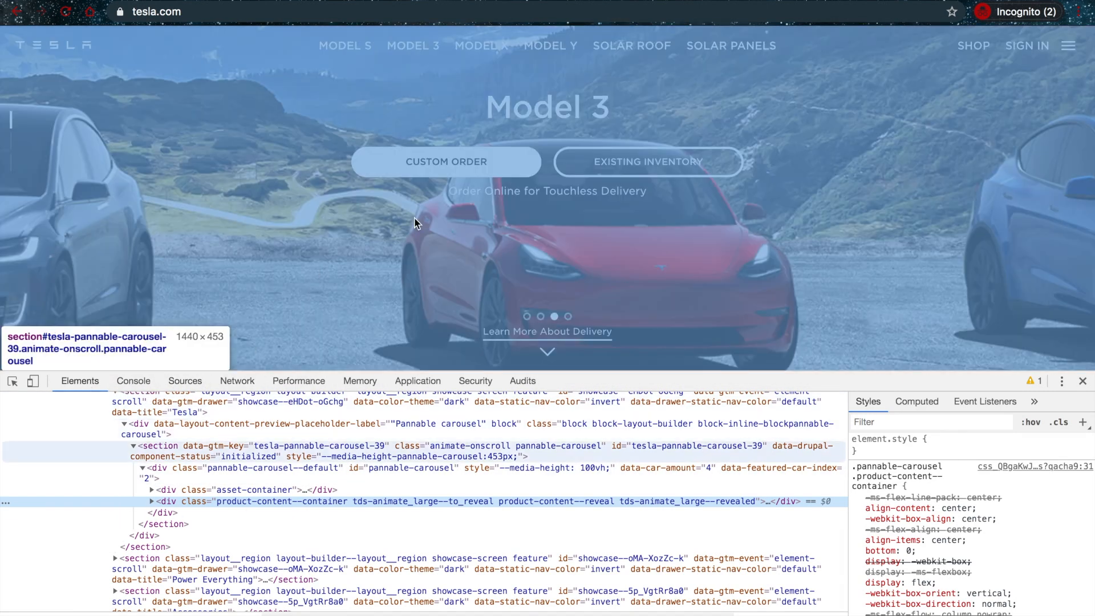
Pick the CUSTOM ORDER button with the element picker to select its <a> element.
right_click(446, 161)
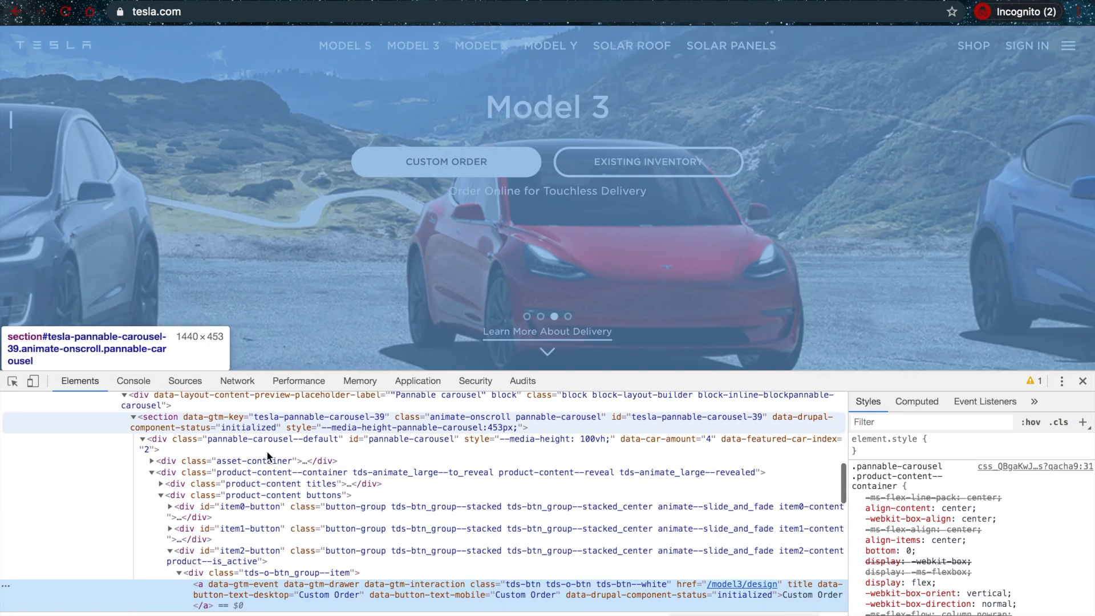
left_click(132, 381)
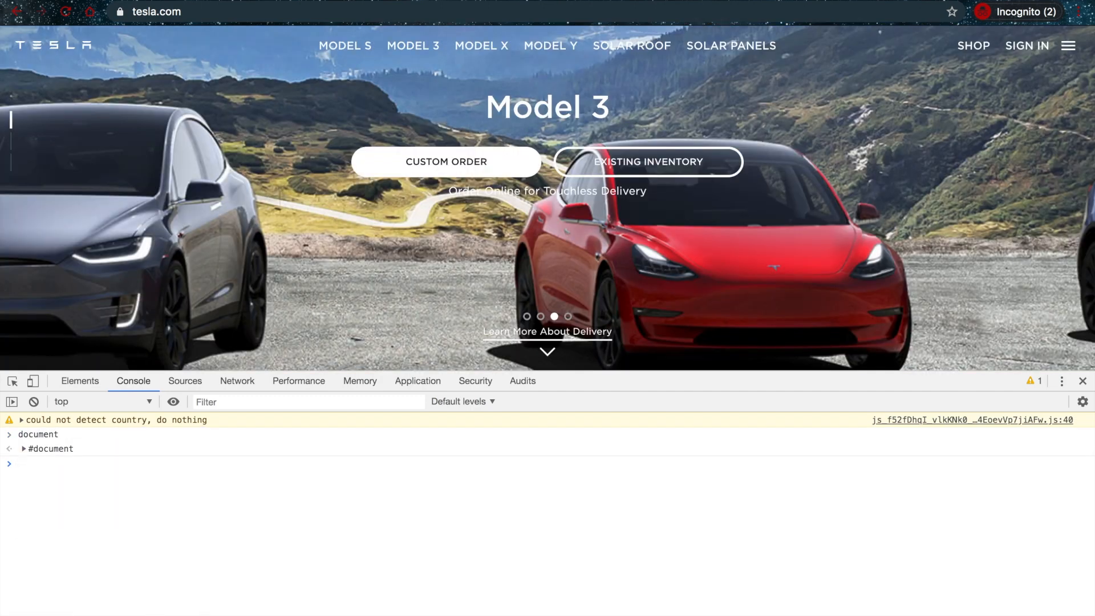
Expand the #document output showing html, head and body, then move to the Sources panel.
left_click(22, 448)
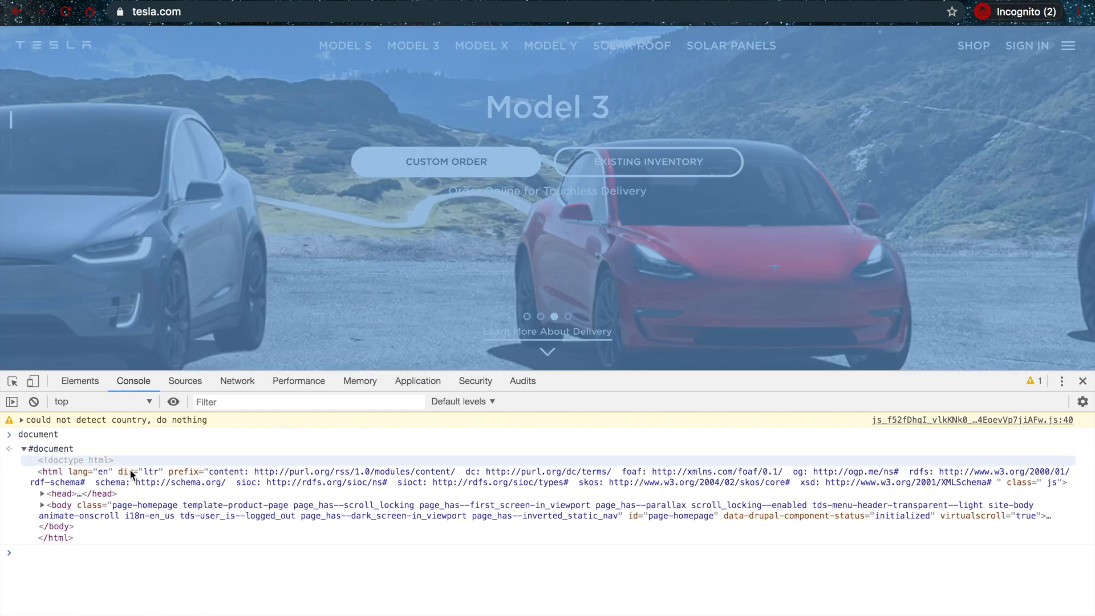
left_click(89, 552)
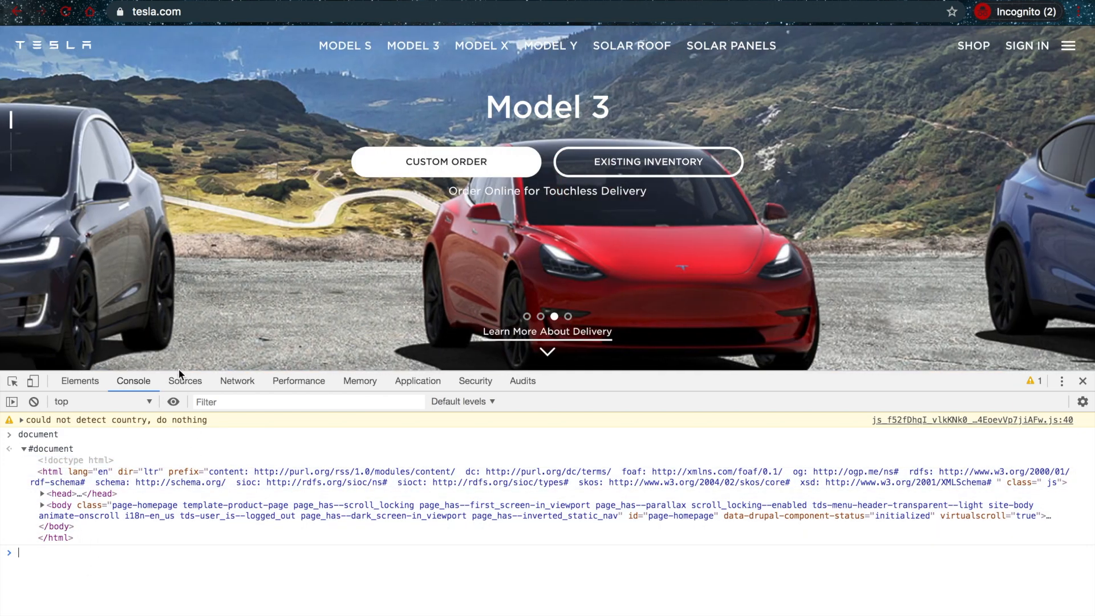
left_click(185, 381)
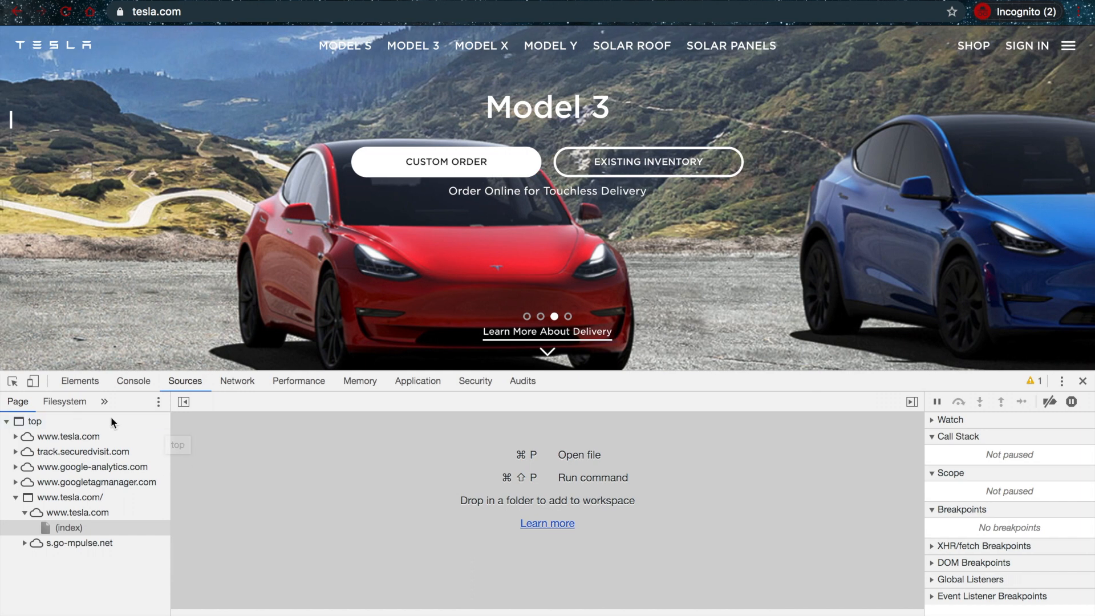
mouse_move(241, 433)
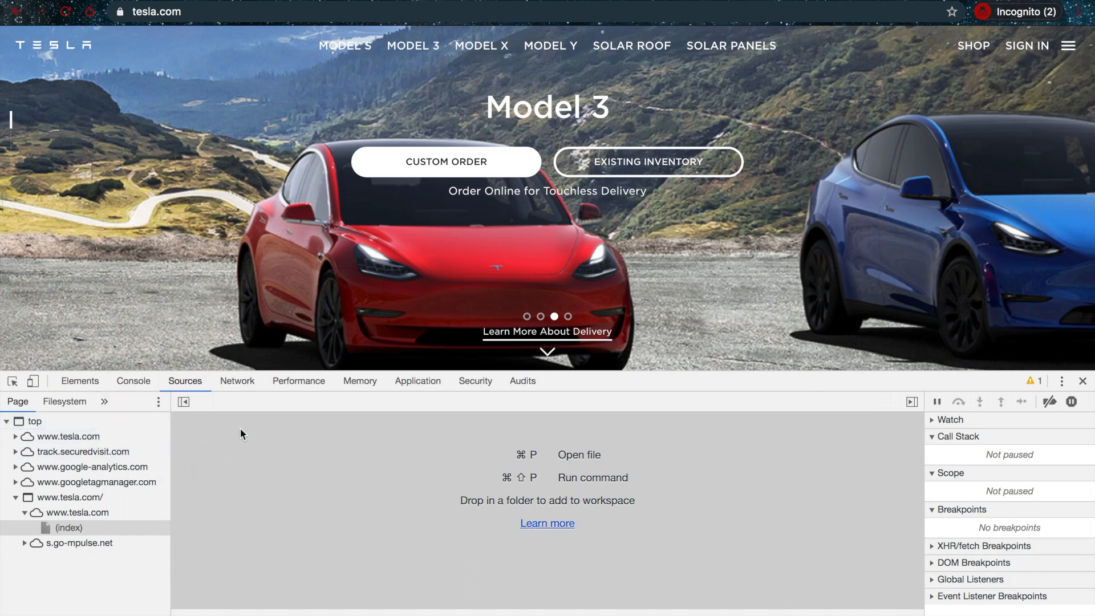
In the Network log, hide data URLs and filter the requests to JS files only.
left_click(237, 381)
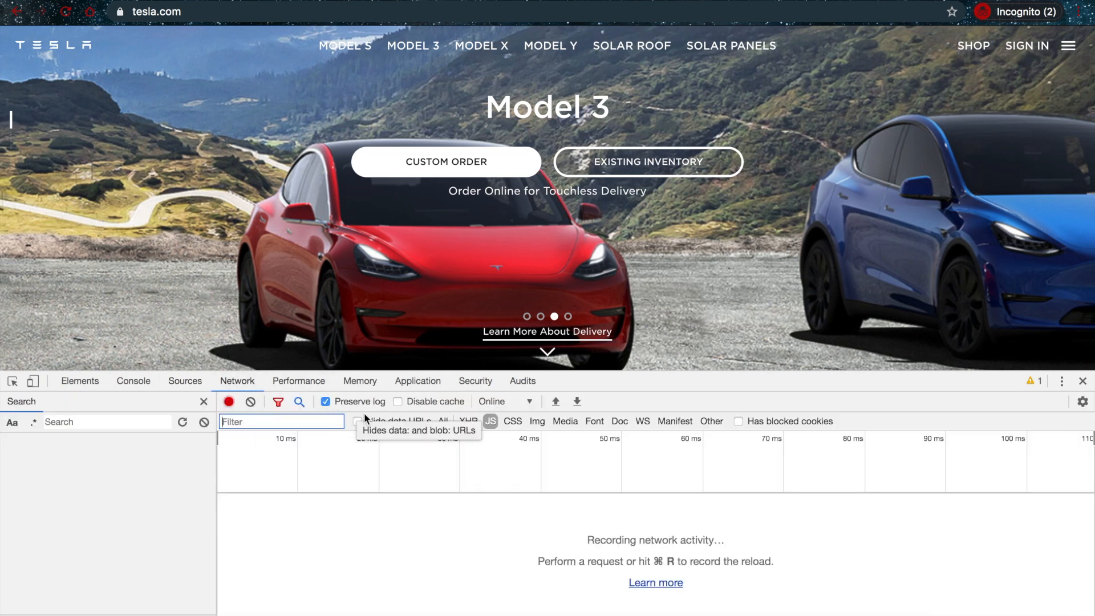
mouse_move(490, 421)
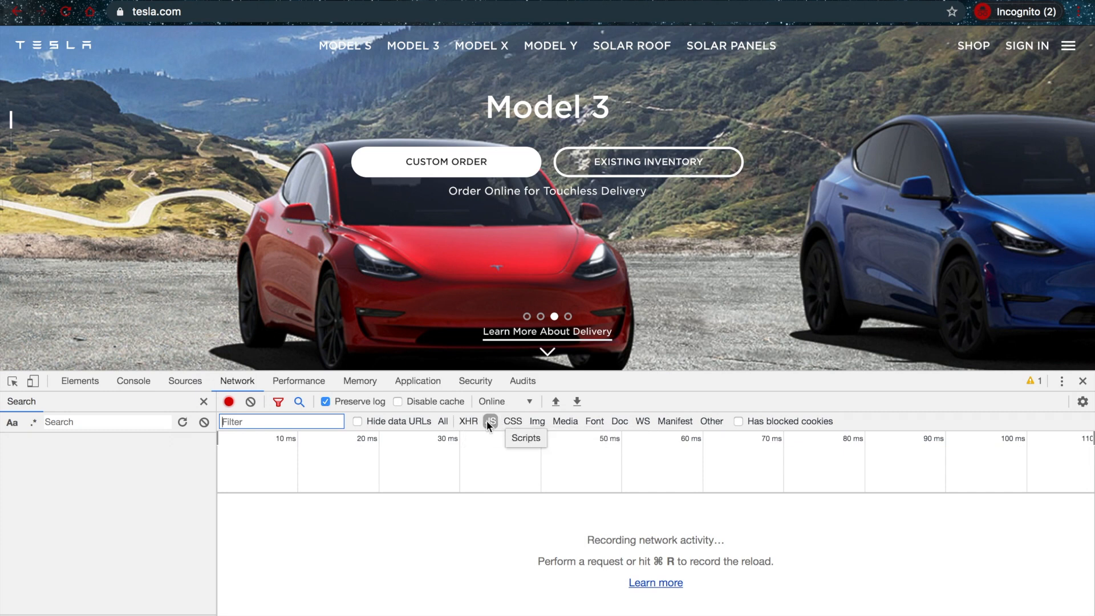
mouse_move(577, 401)
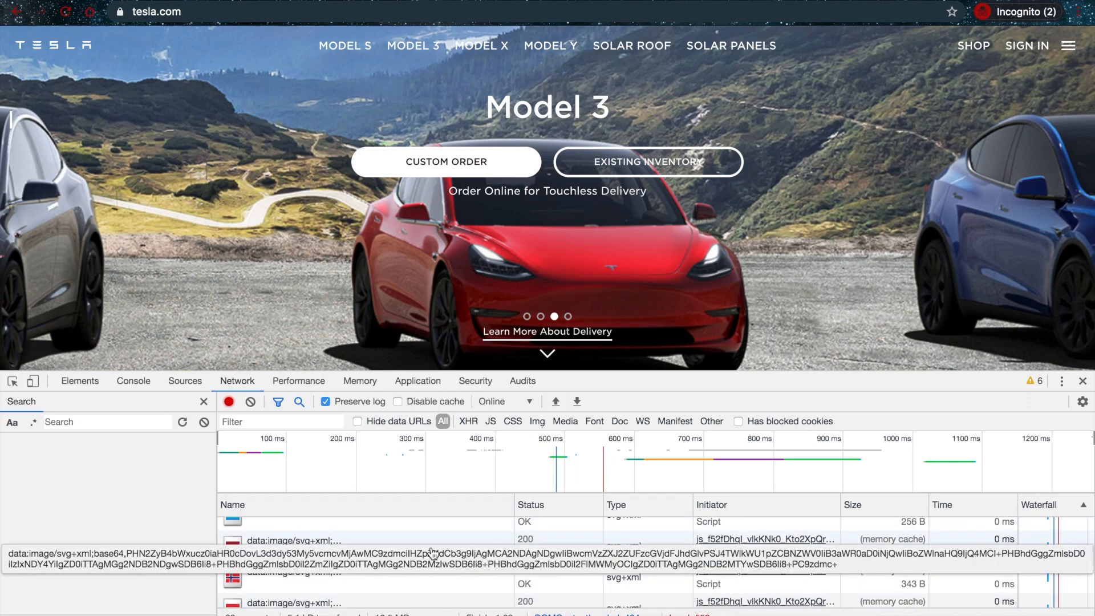
mouse_move(356, 421)
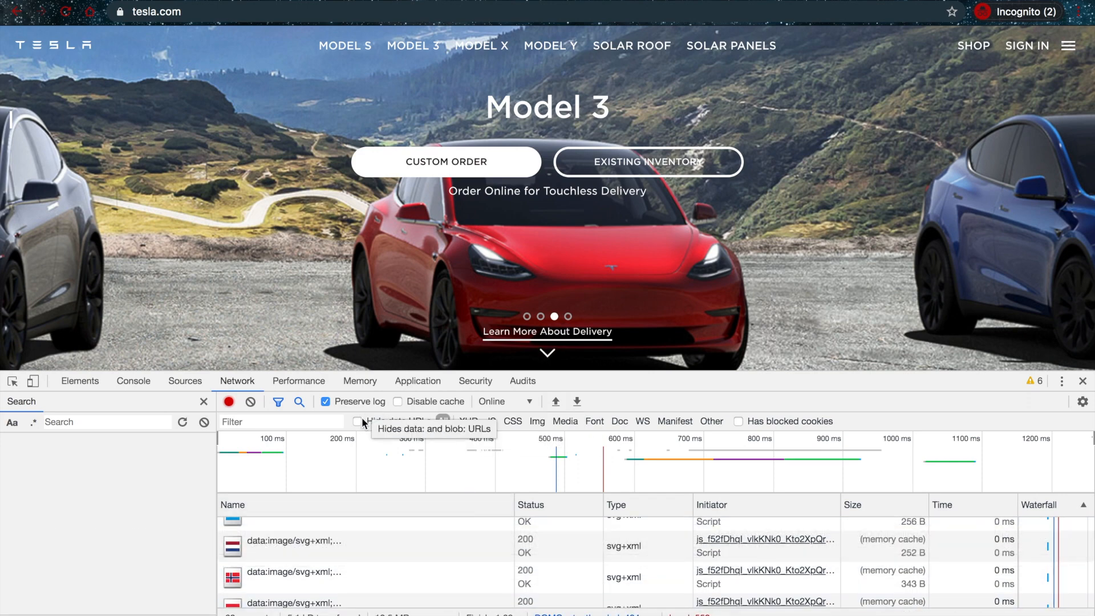
left_click(357, 421)
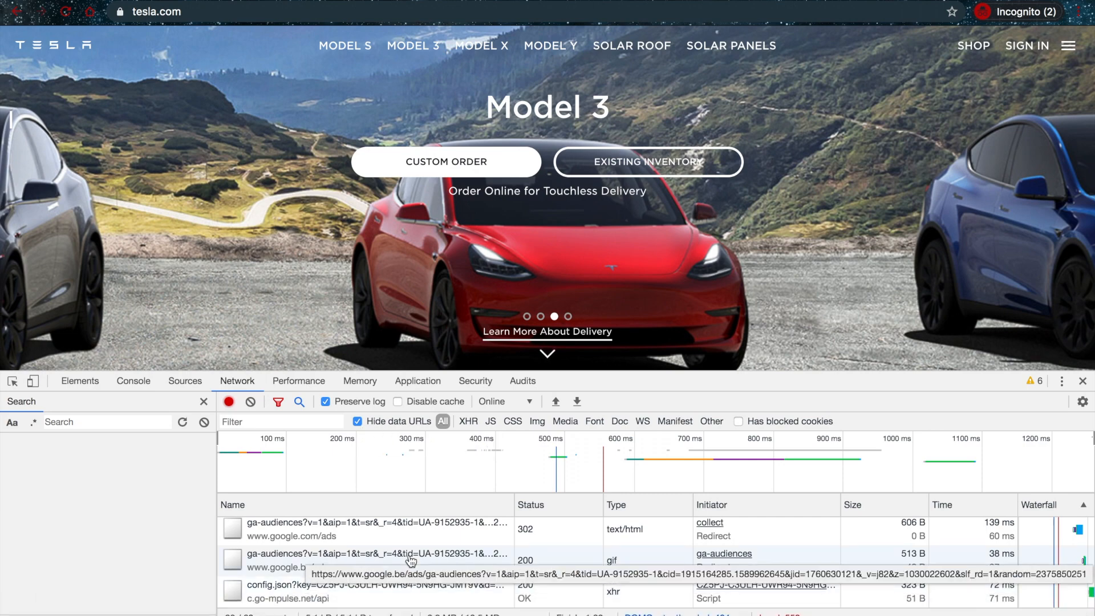
scroll("down", 3)
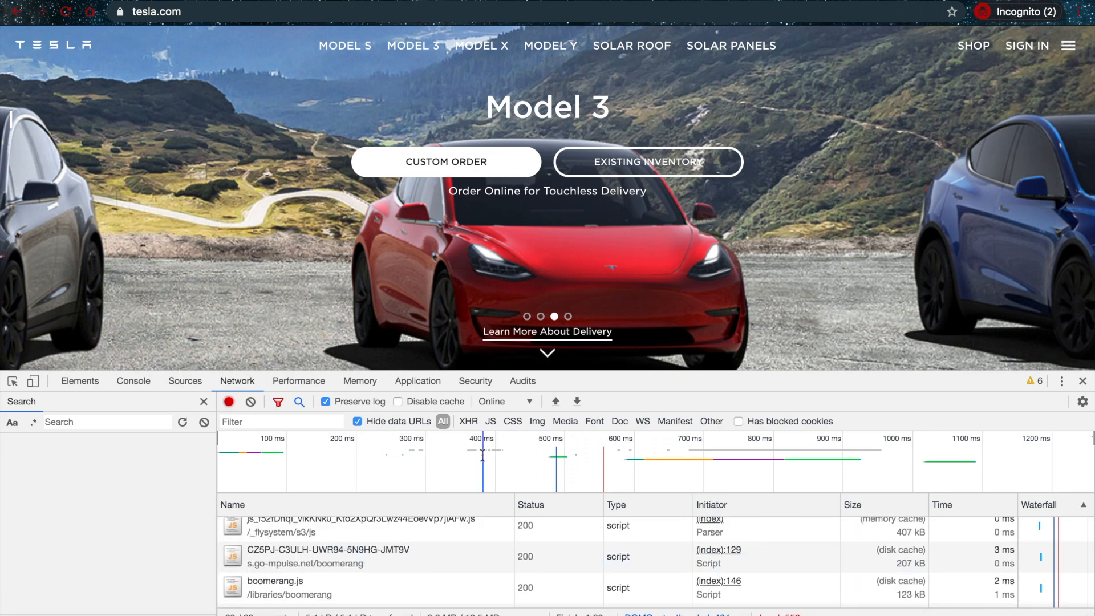
left_click(491, 421)
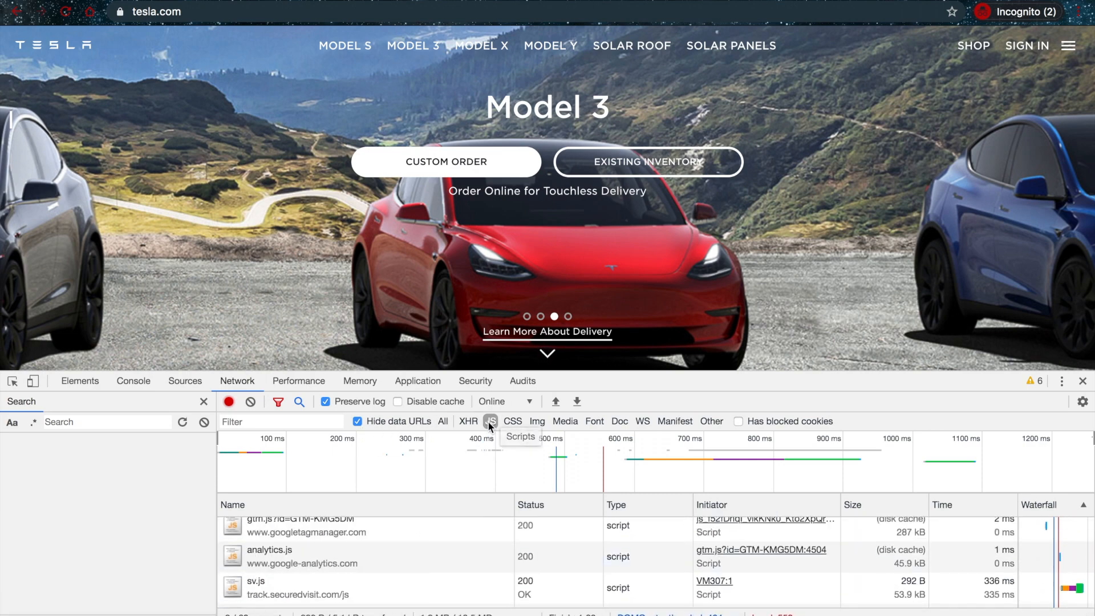
left_click(491, 421)
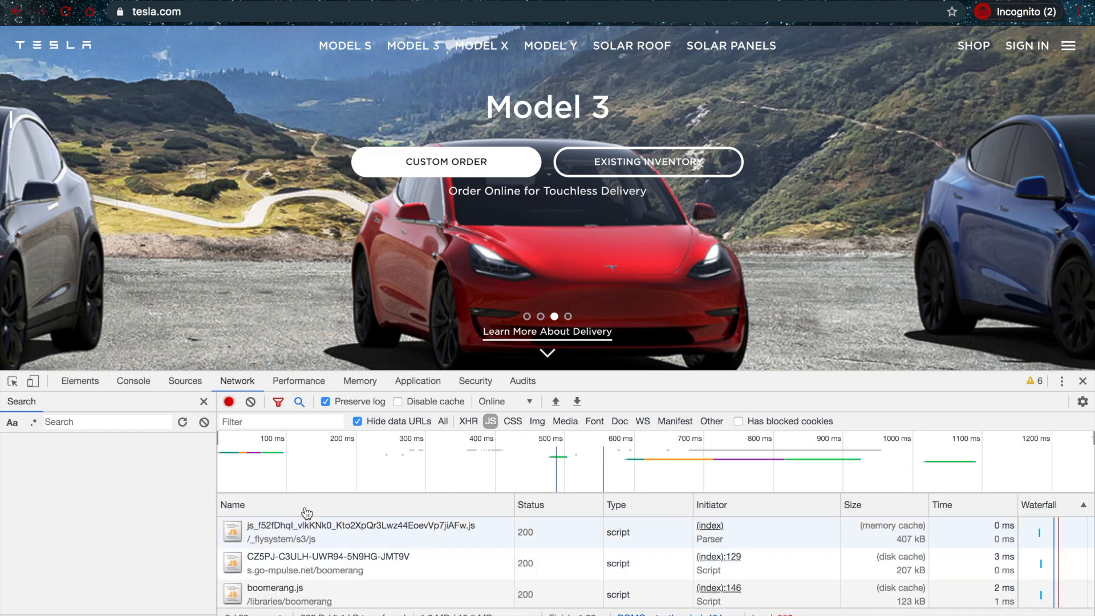
mouse_move(316, 567)
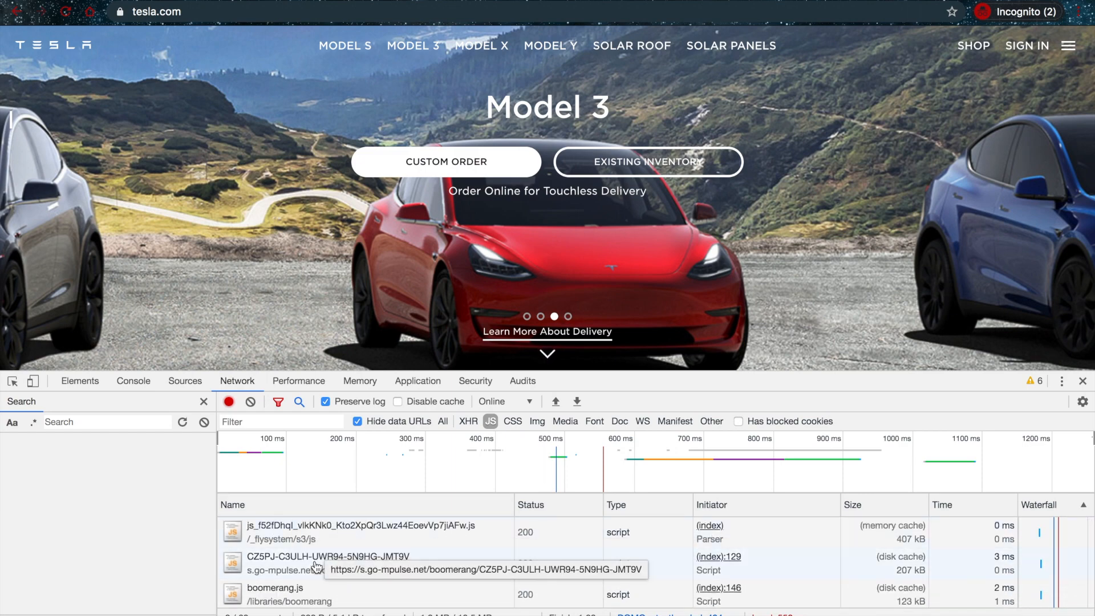
mouse_move(293, 540)
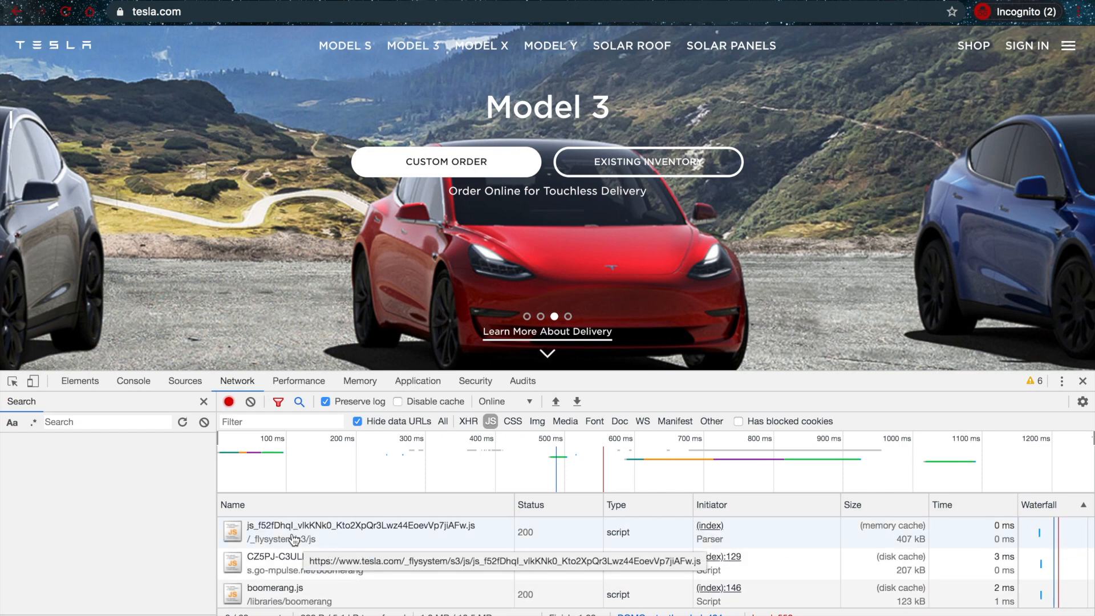
mouse_move(318, 537)
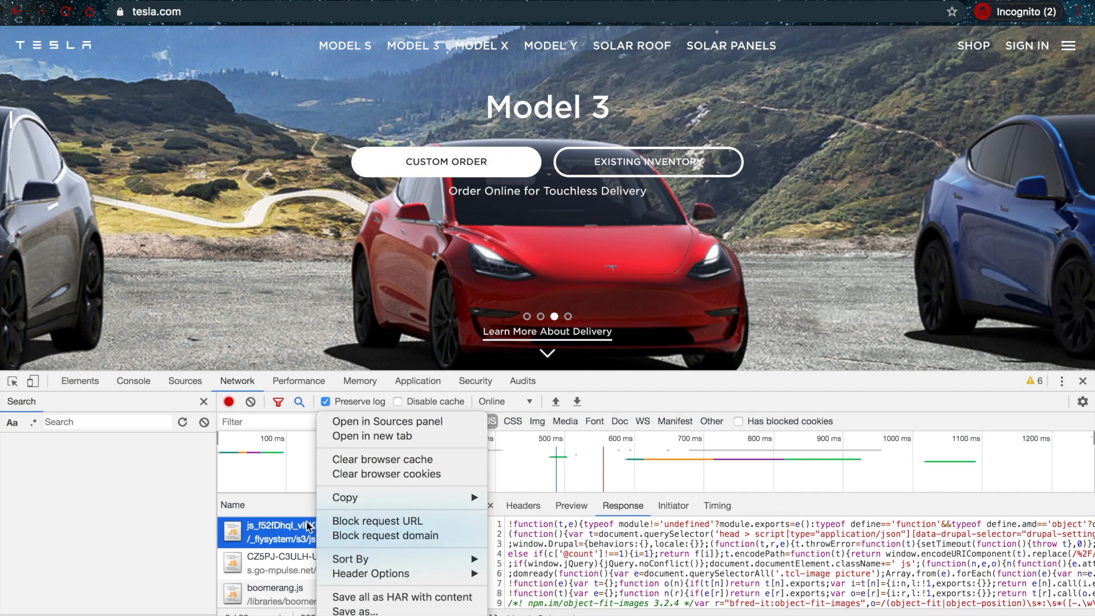
Show the js_f52fDhql script in the Sources viewer and scroll through its minified code.
left_click(386, 421)
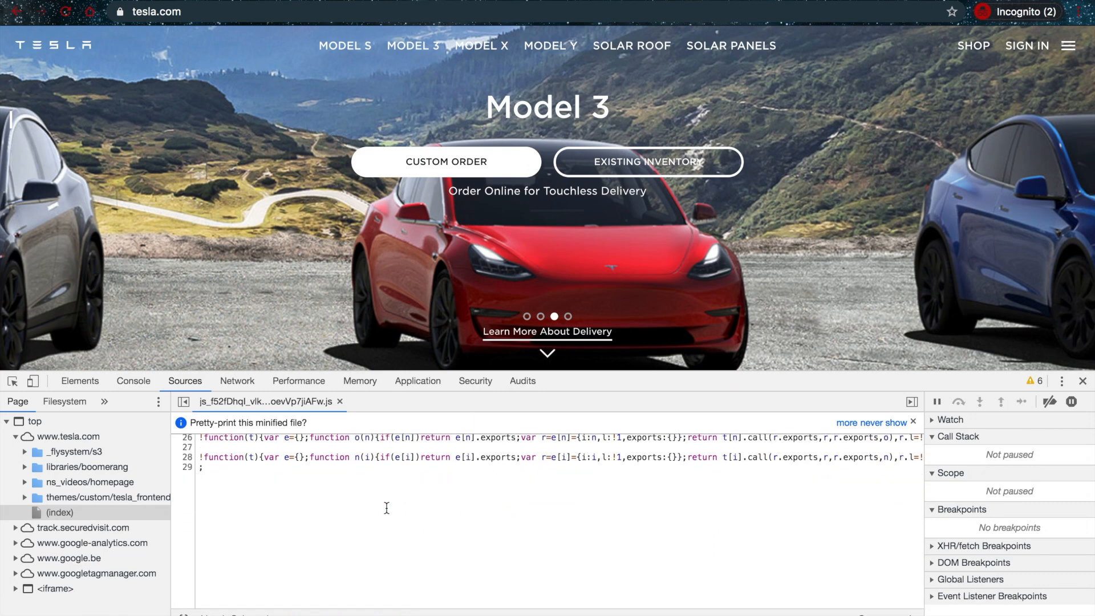
scroll("up", 3)
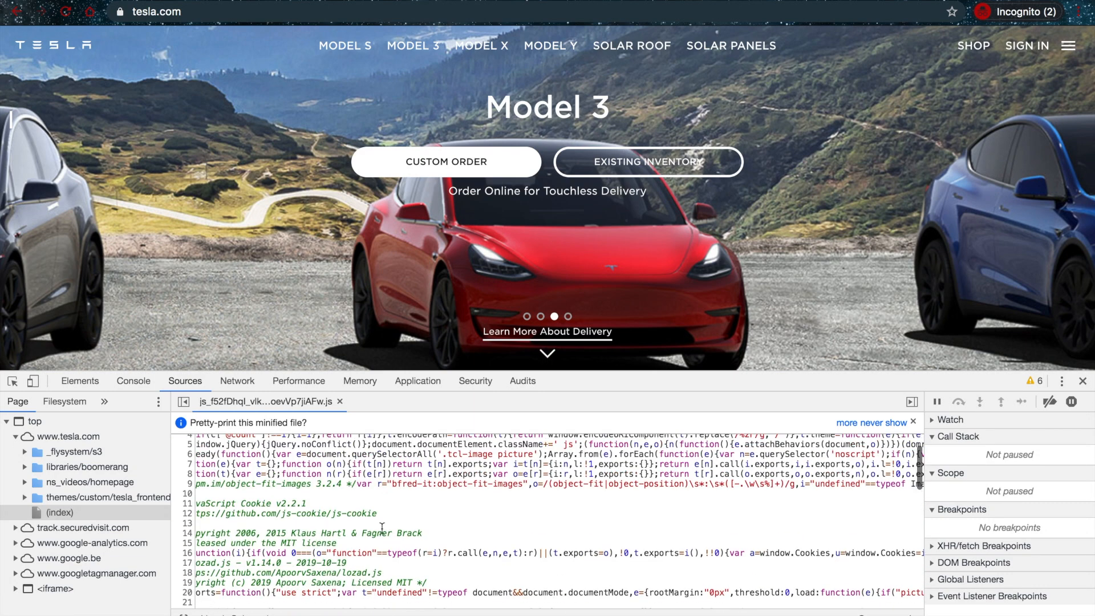
scroll("down", 3)
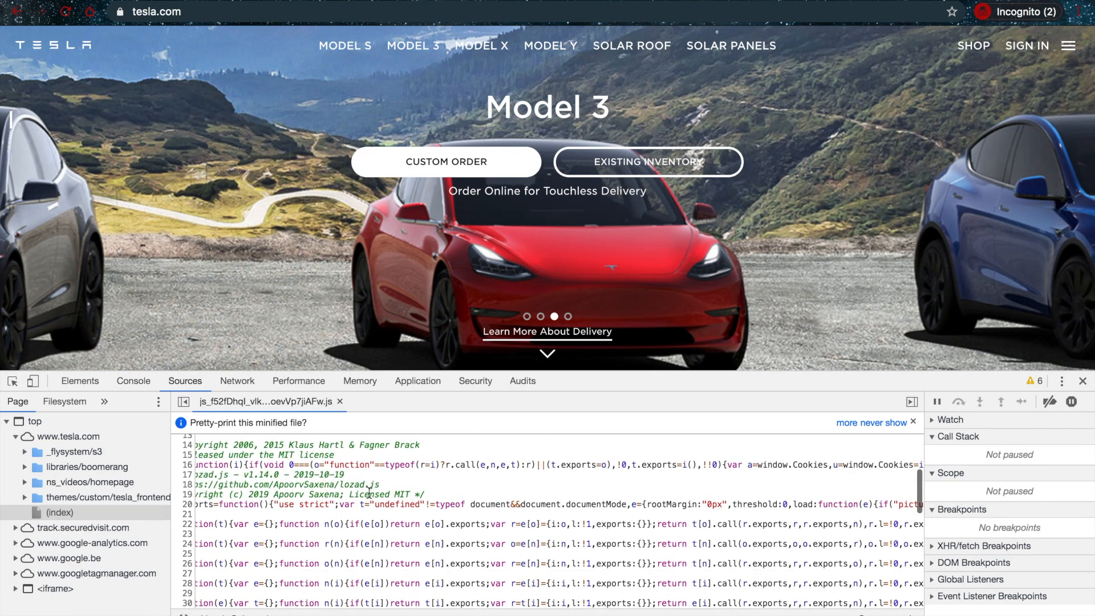
scroll("down", 3)
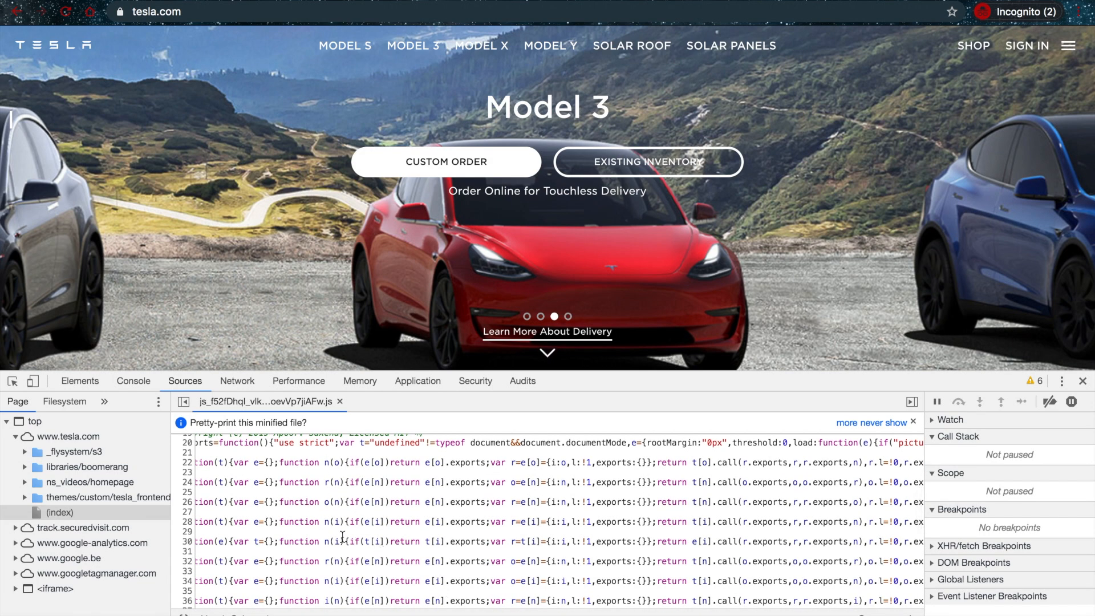
mouse_move(227, 599)
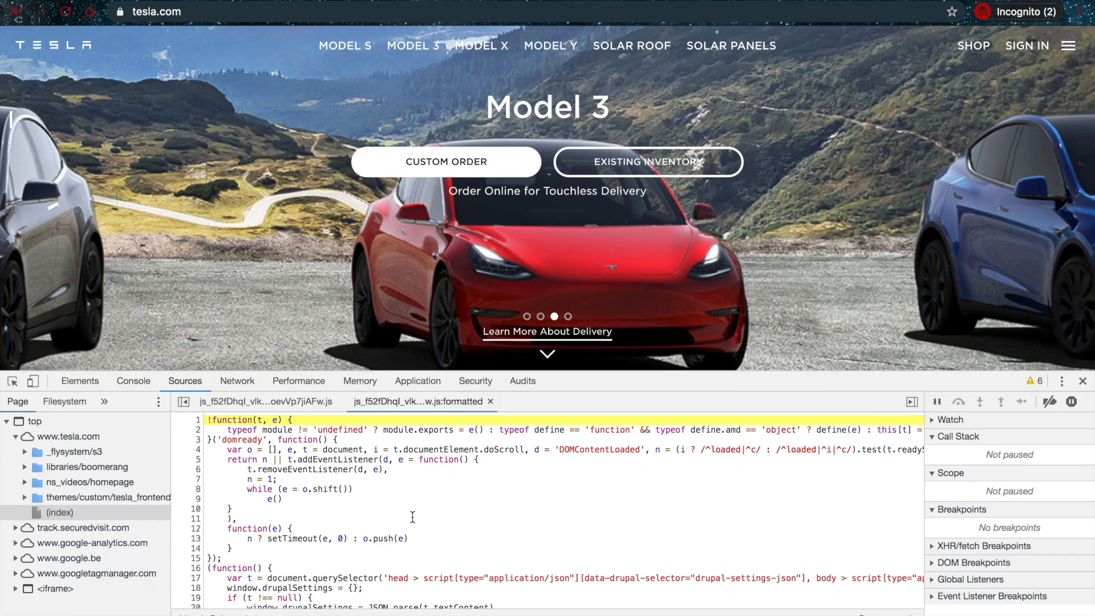
Scroll through the pretty-printed :formatted copy of the Tesla script.
scroll("down", 3)
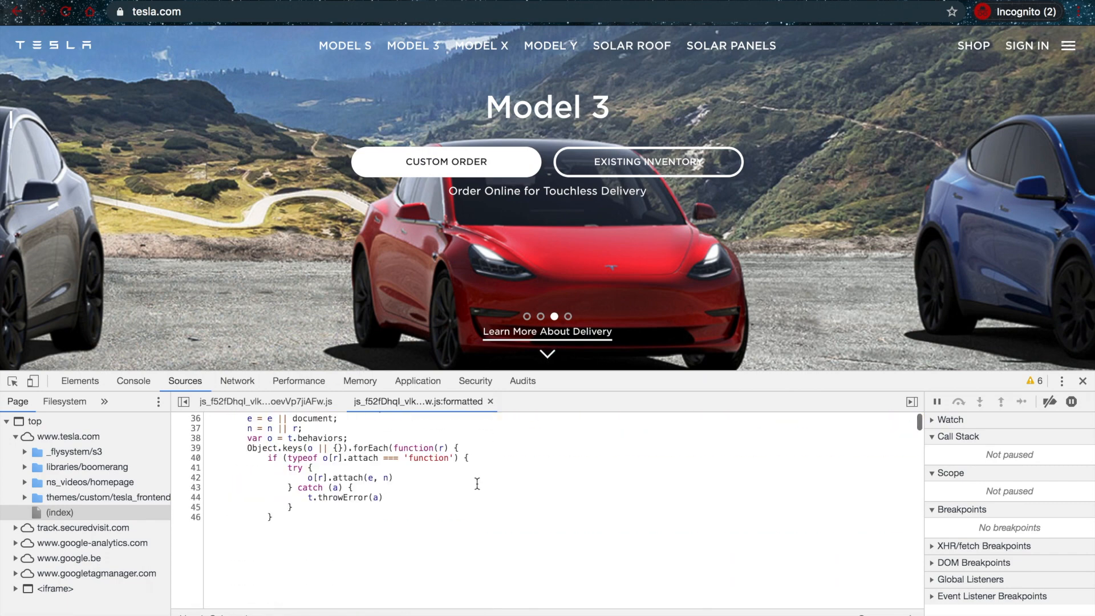
scroll("down", 3)
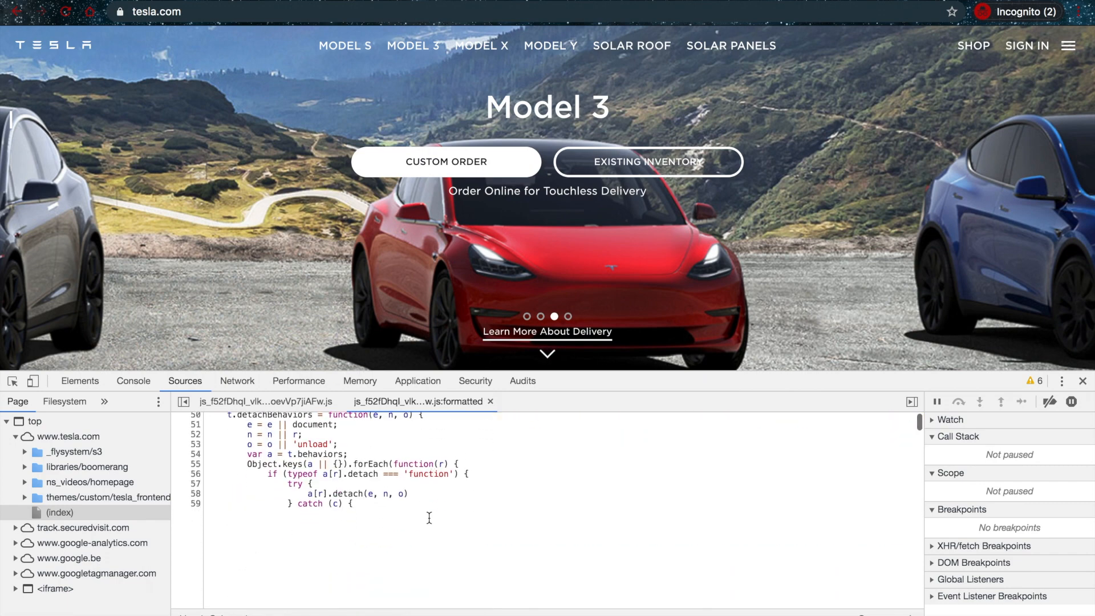
scroll("down", 3)
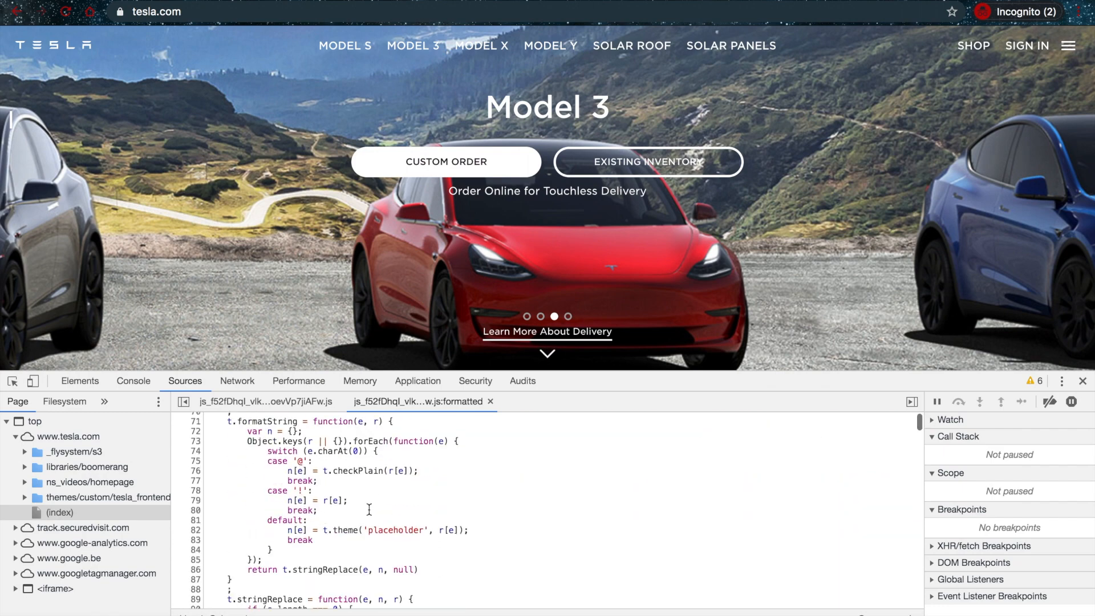
mouse_move(398, 491)
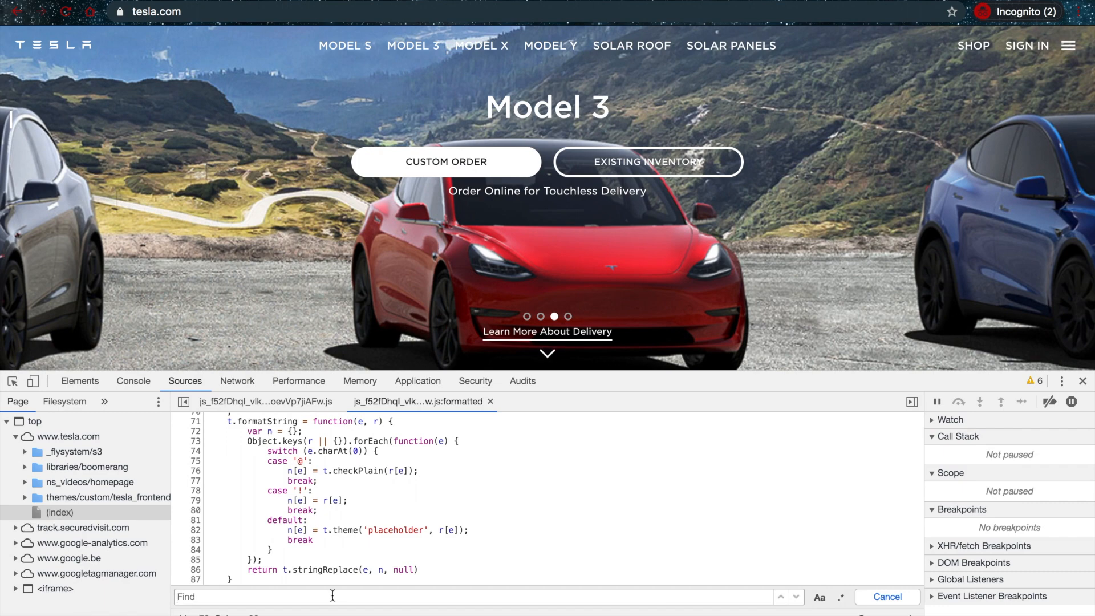
Search the formatted script for /api, step to the second of 2 matches, then go to Console.
type("s")
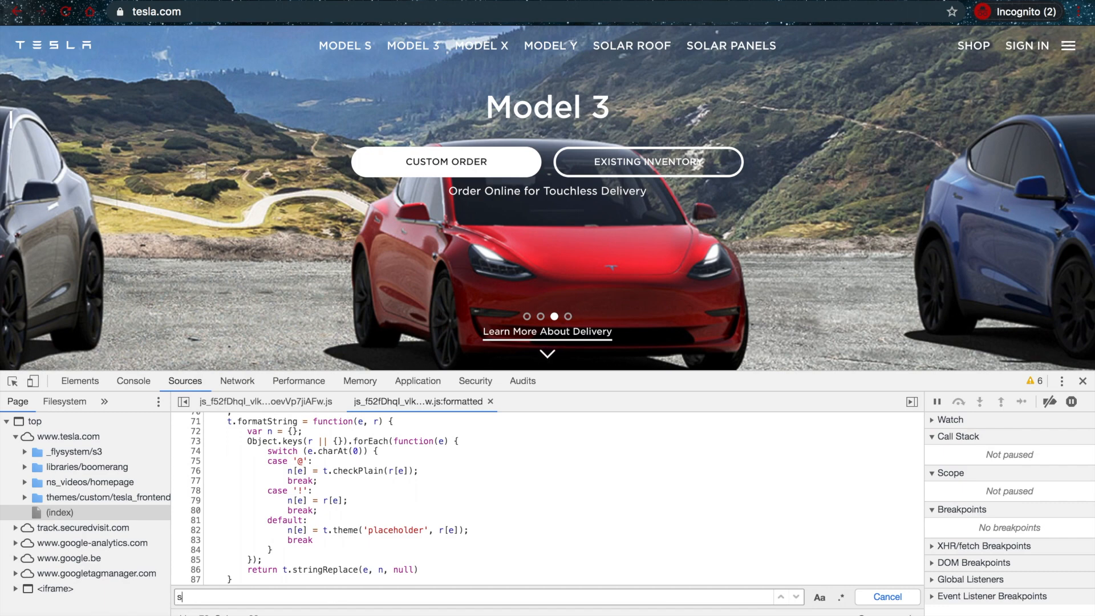
type("ecre")
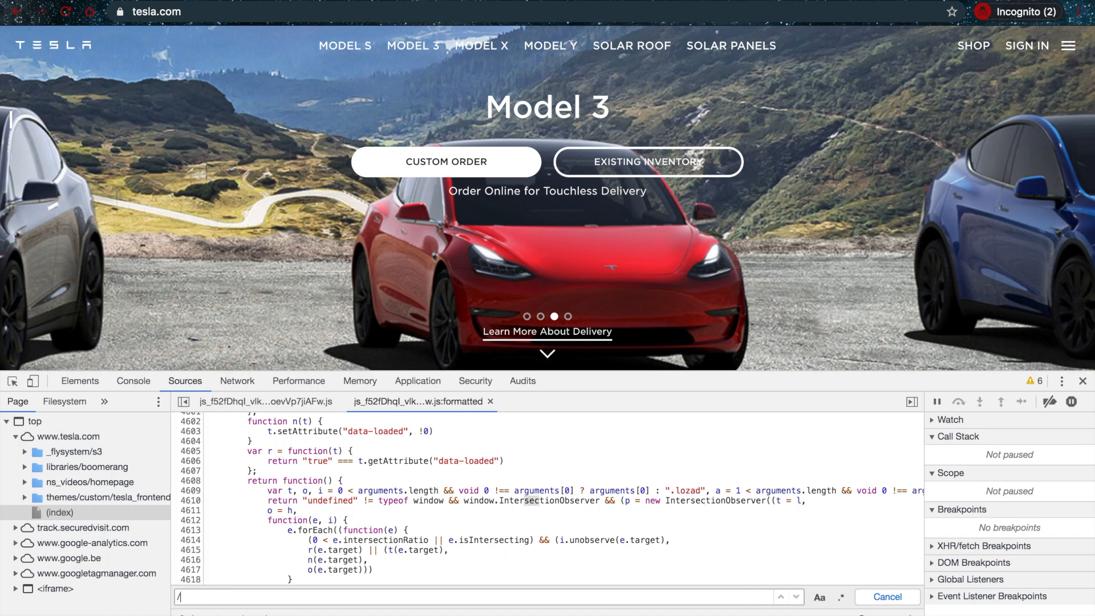
type("api")
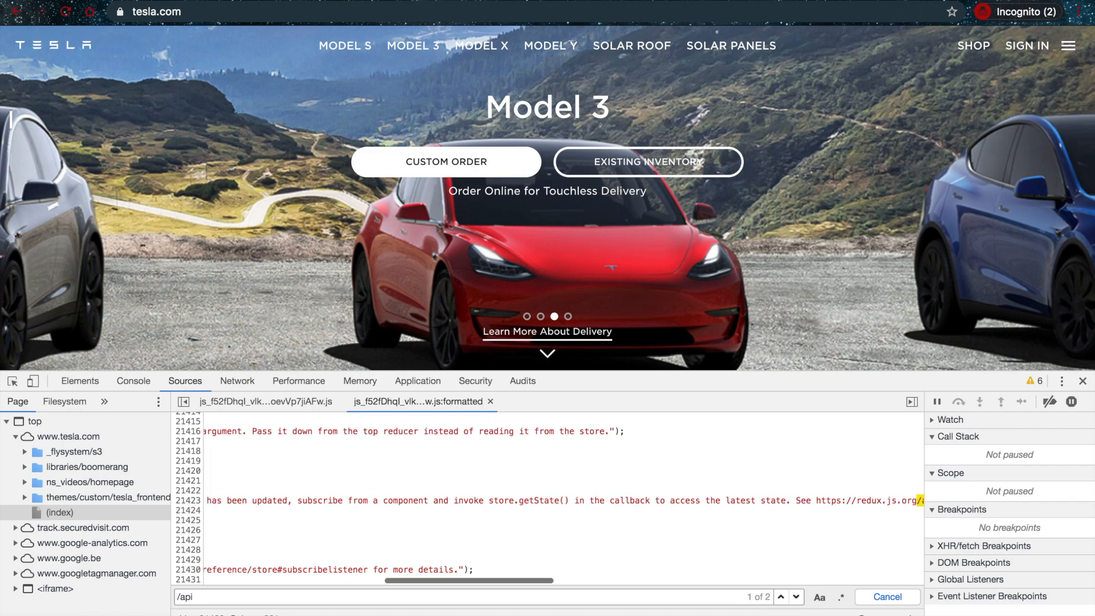
left_click(781, 597)
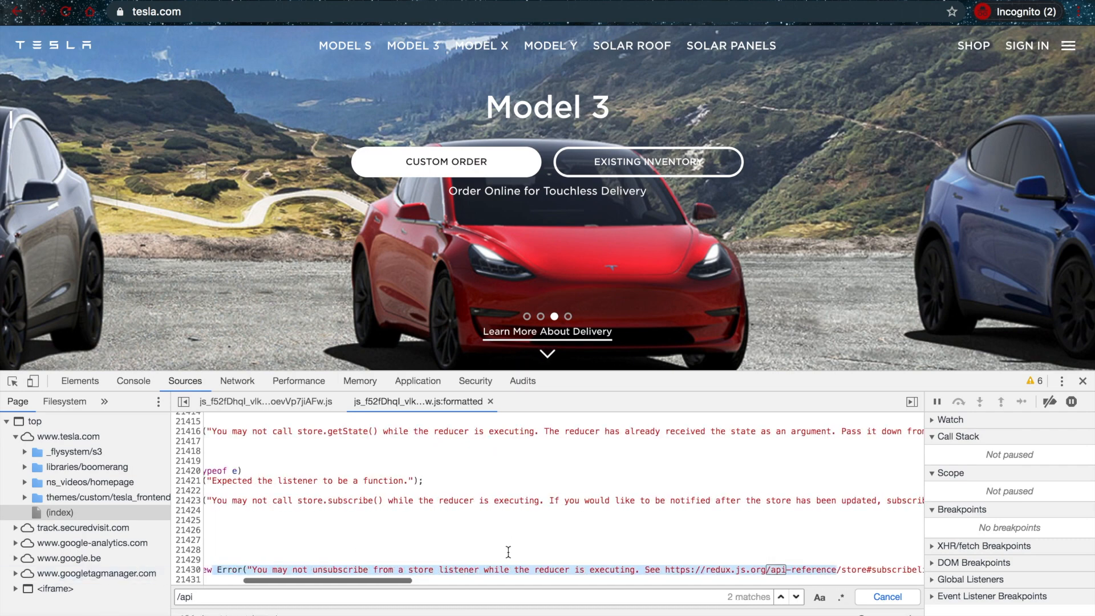
mouse_move(592, 531)
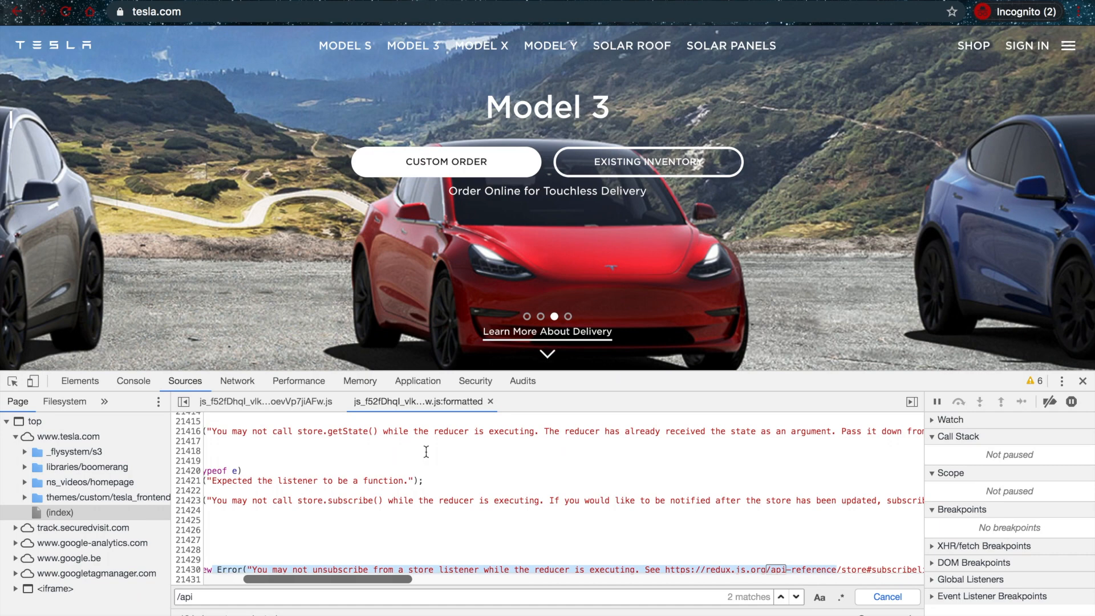
mouse_move(431, 491)
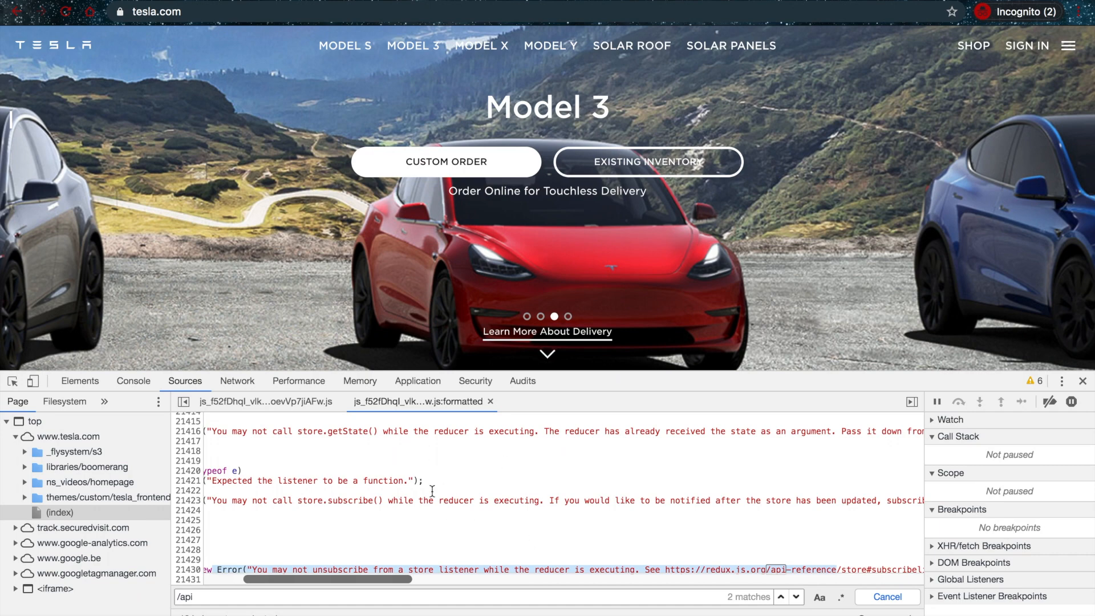
scroll("down", 3)
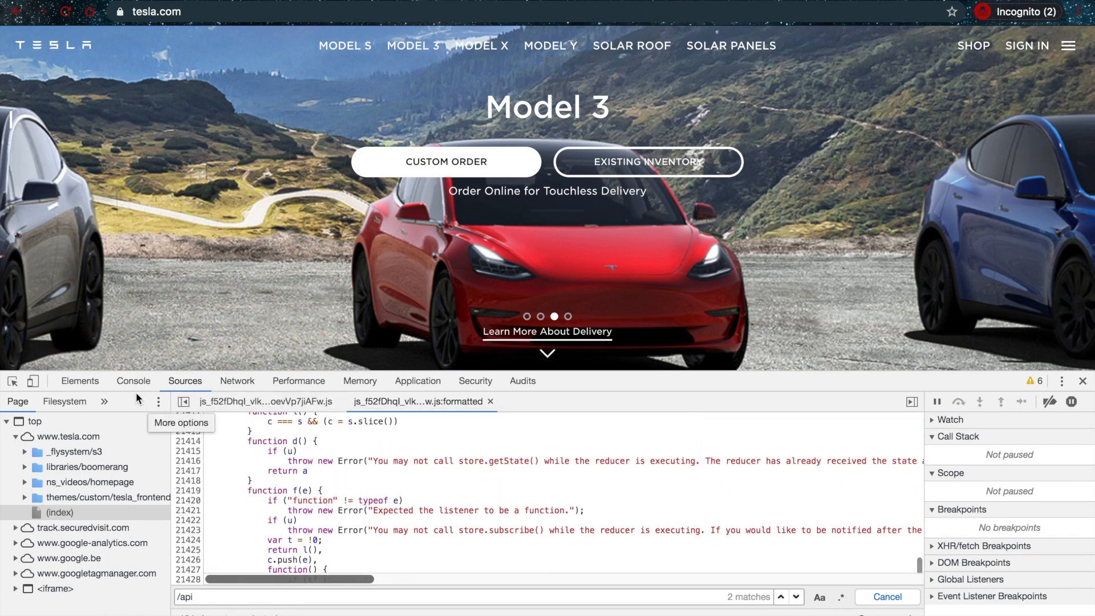
left_click(133, 381)
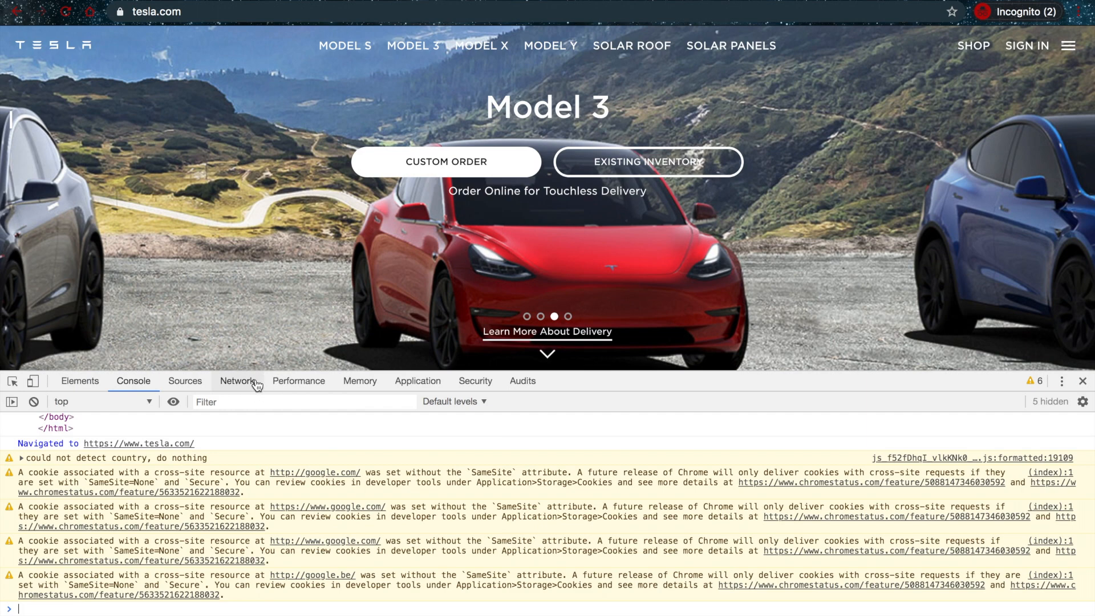
Filter the Network log to XHR and view the geoip/v1.0.3/city request's JSON response.
left_click(238, 381)
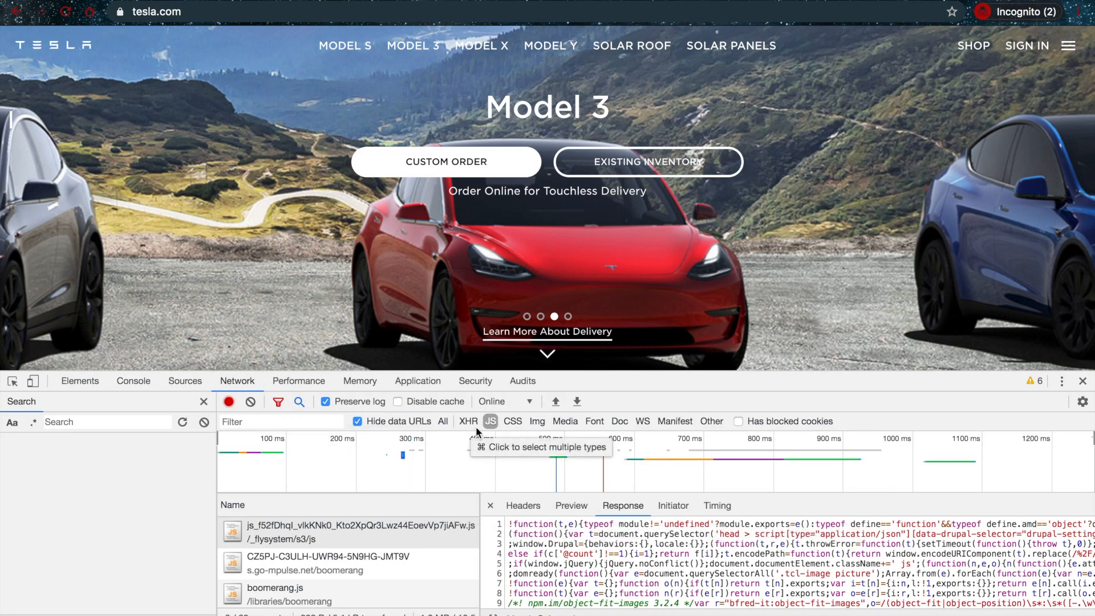
mouse_move(466, 421)
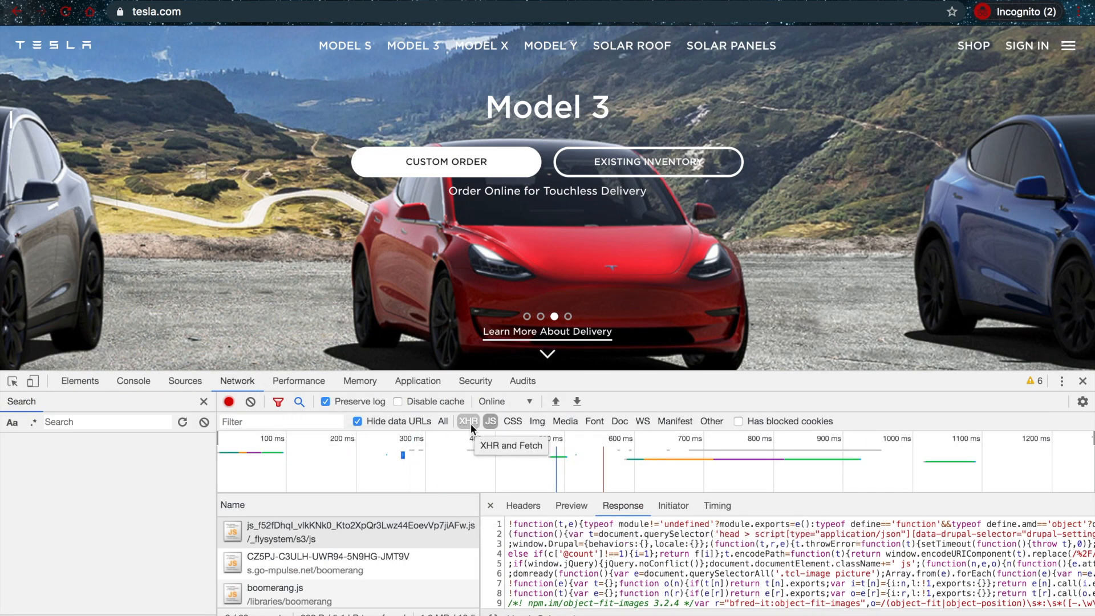
left_click(467, 421)
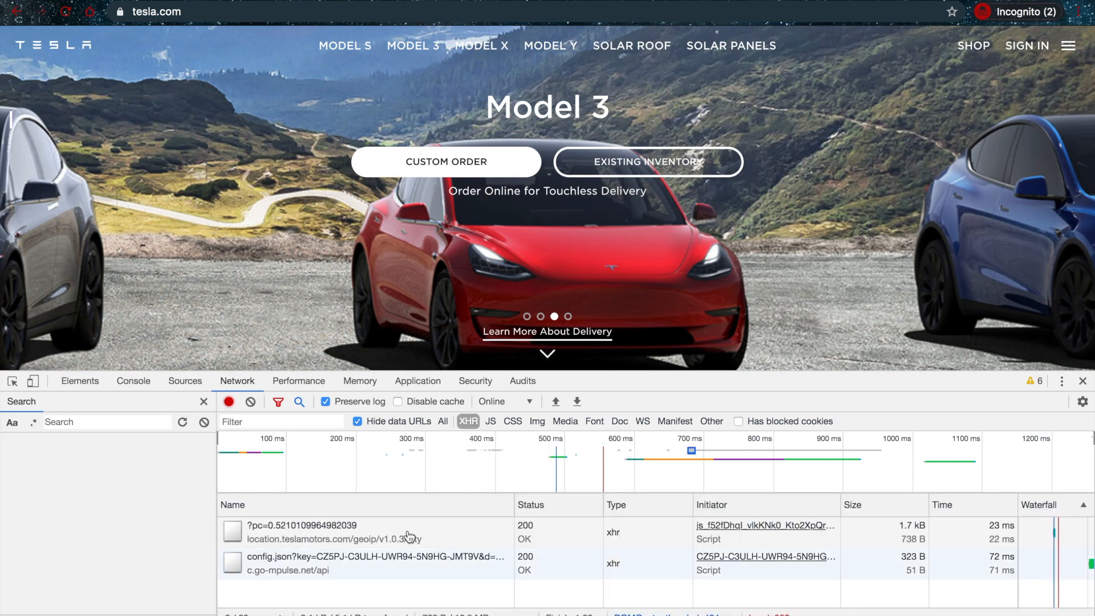
mouse_move(468, 421)
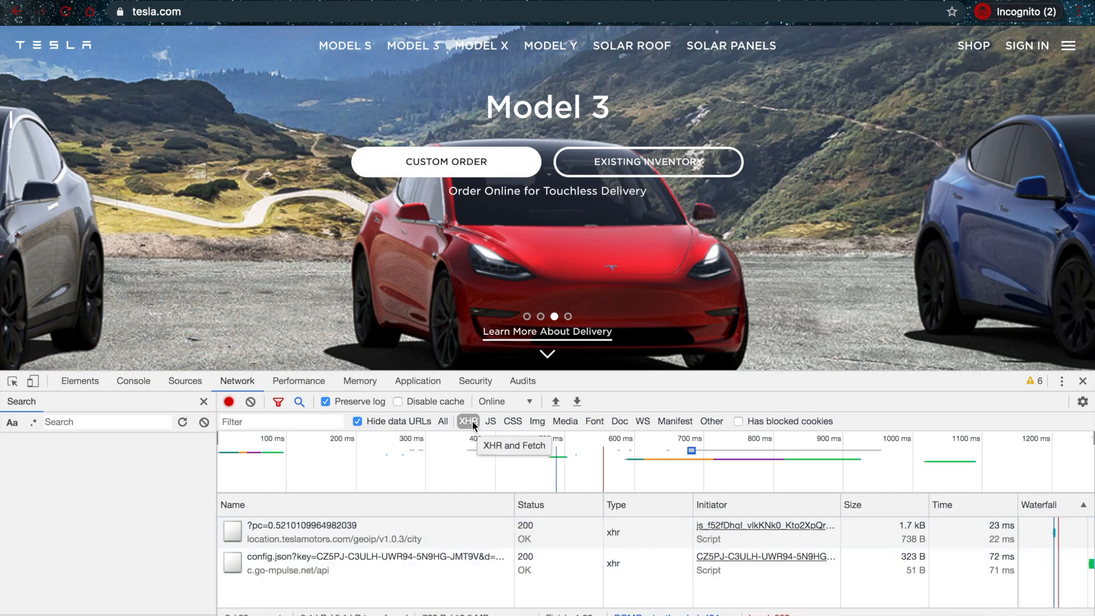
mouse_move(368, 514)
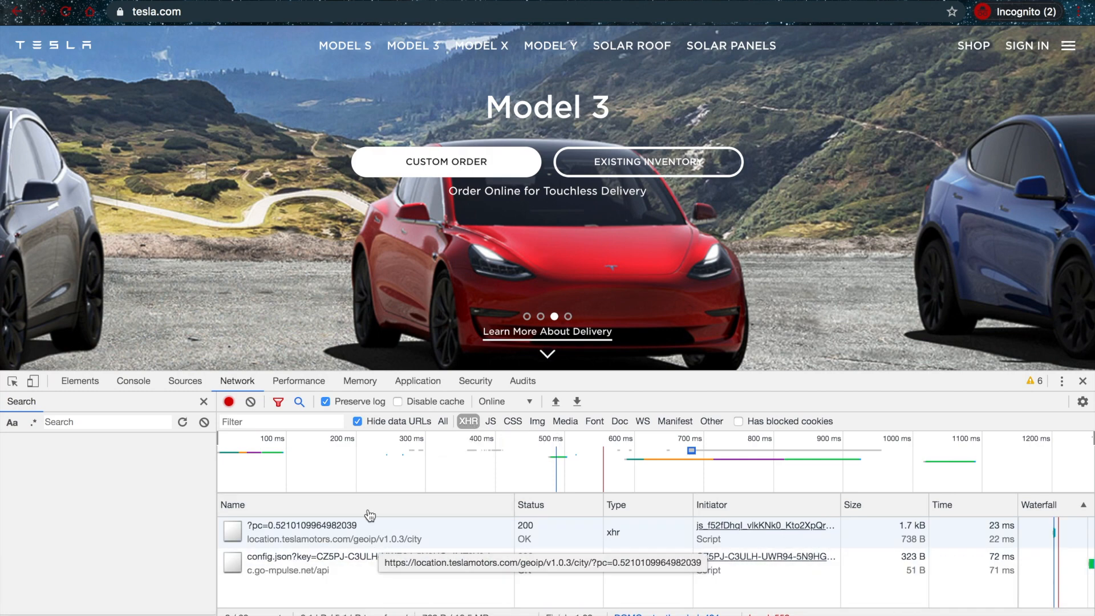
mouse_move(362, 539)
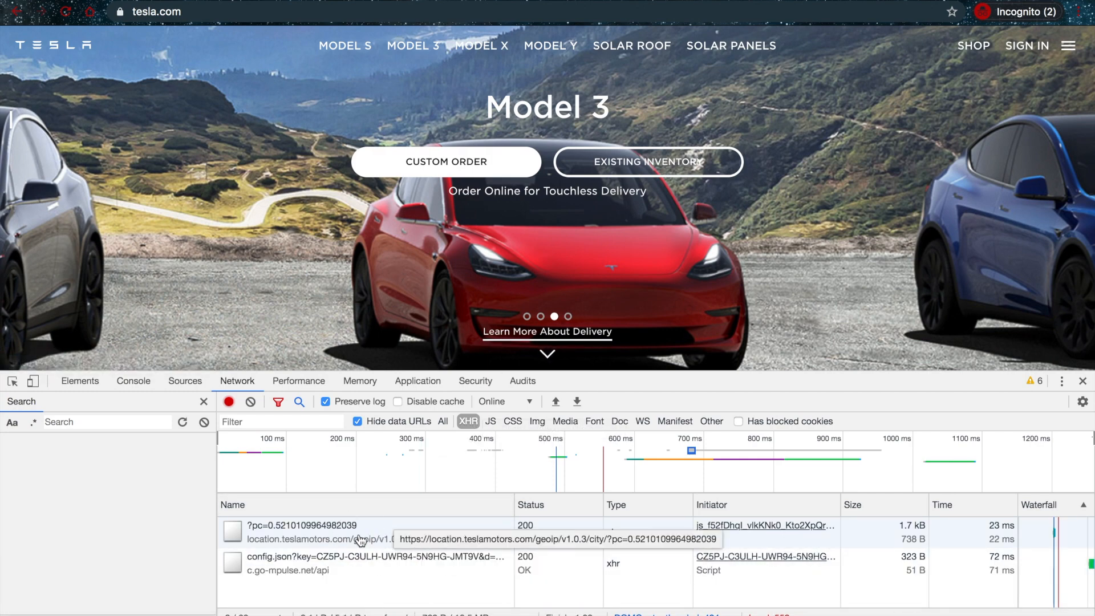
left_click(315, 530)
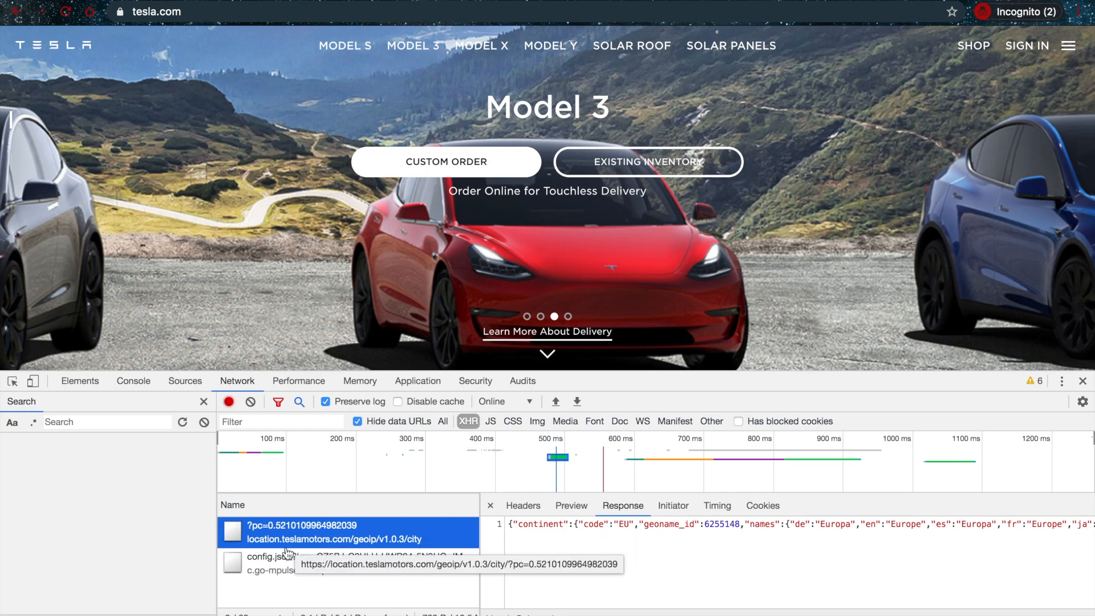
mouse_move(356, 546)
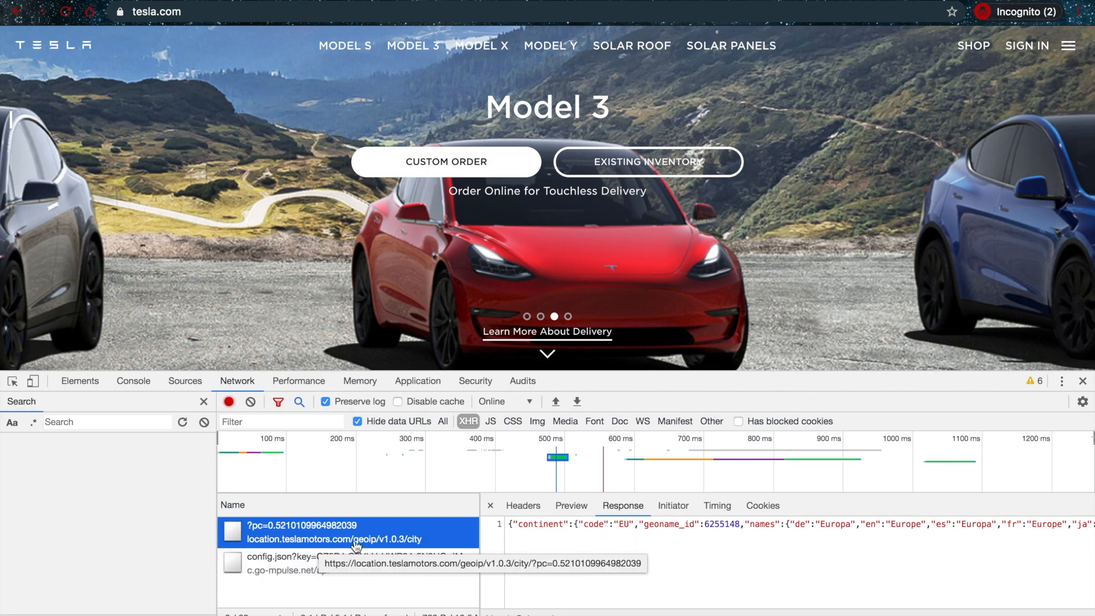
mouse_move(390, 543)
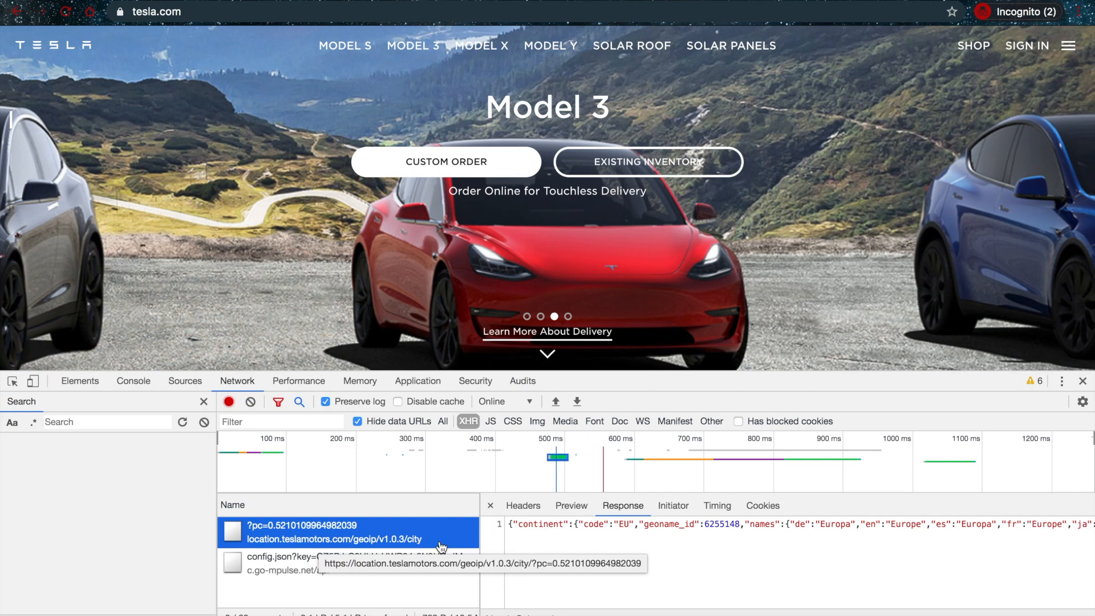
Inspect config.json, then the geoip request's Preview, Response and Headers, and return to Sources.
left_click(343, 558)
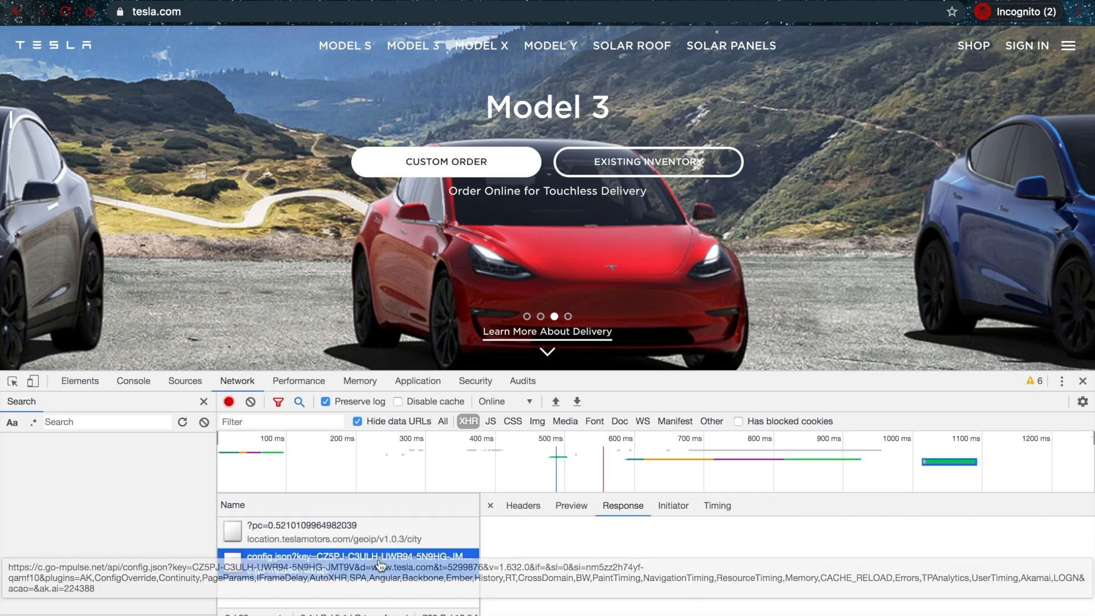
left_click(315, 533)
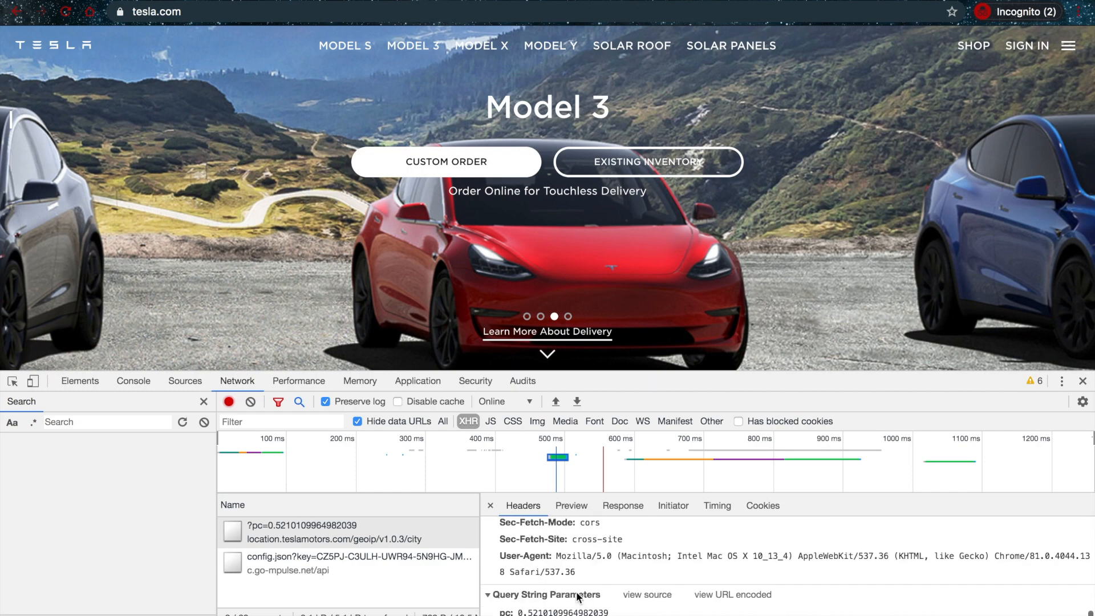
left_click(570, 505)
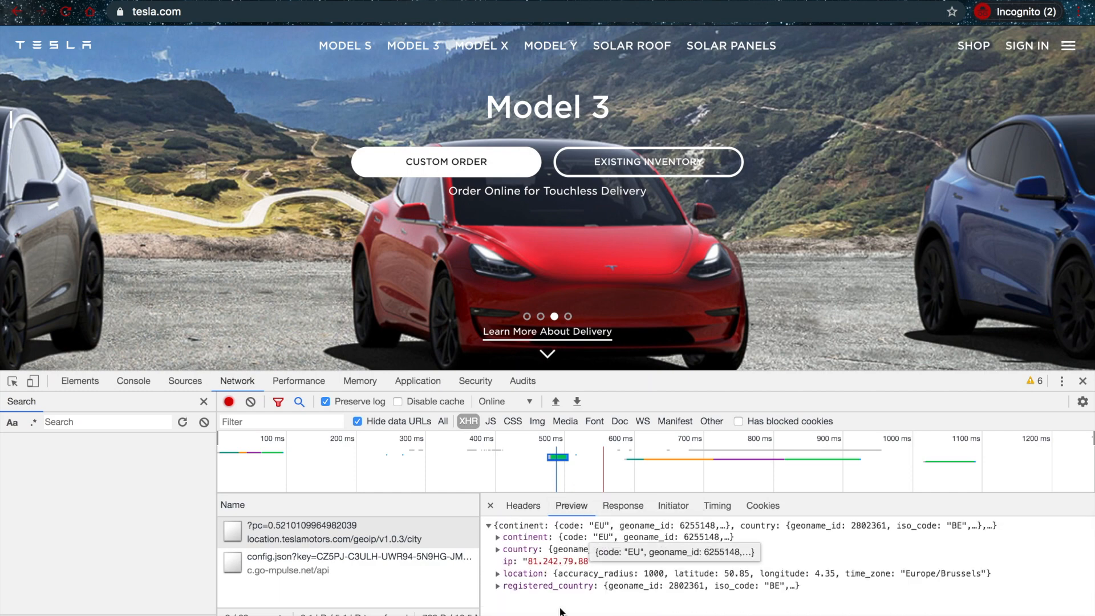
left_click(622, 506)
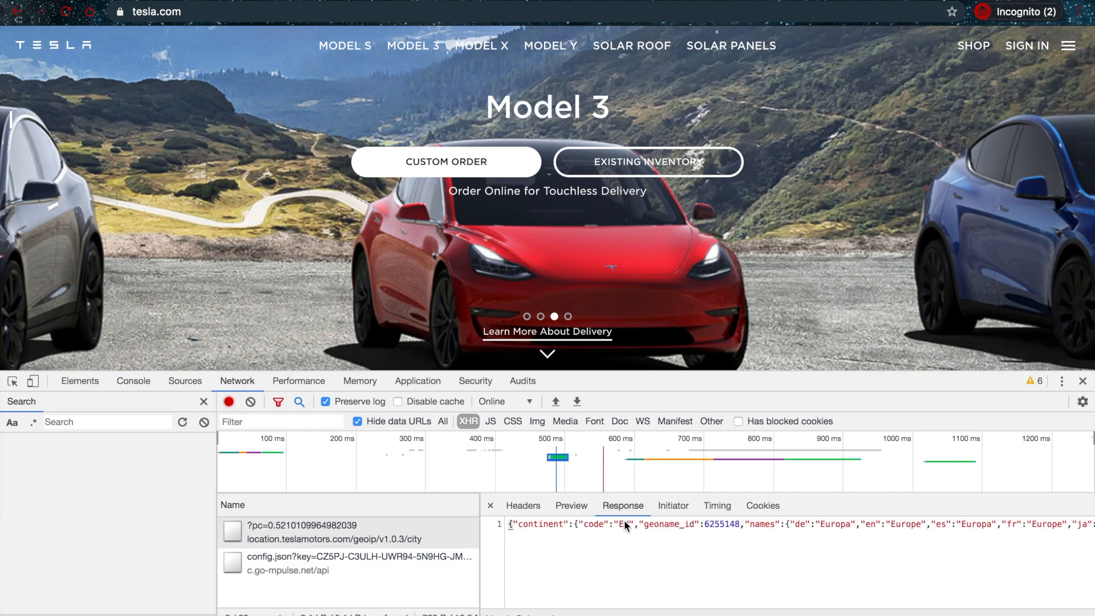
left_click(524, 505)
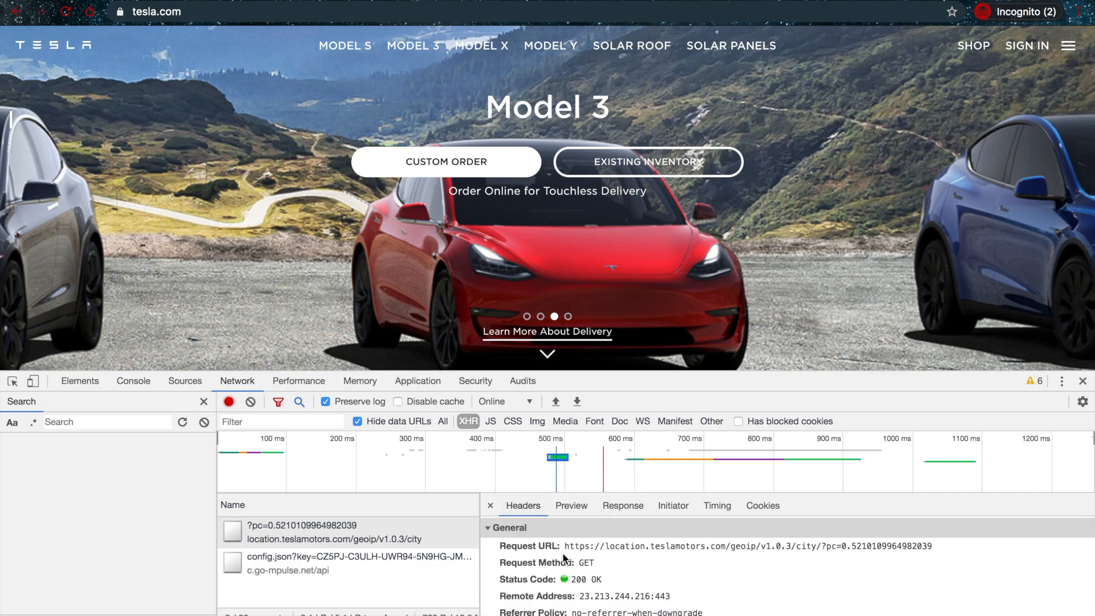
scroll("down", 3)
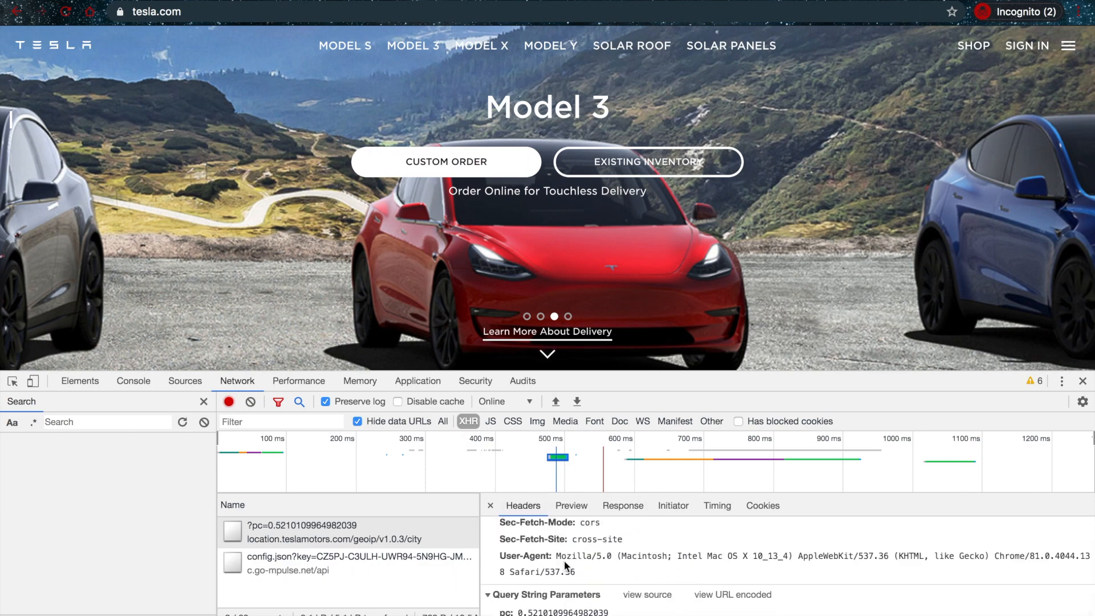
mouse_move(398, 194)
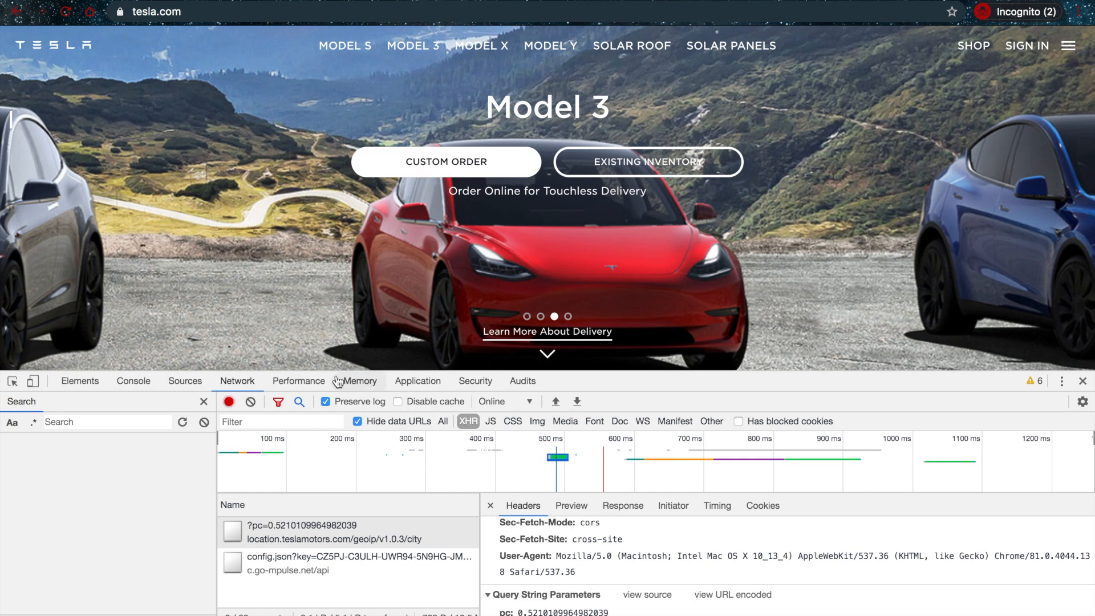
left_click(185, 382)
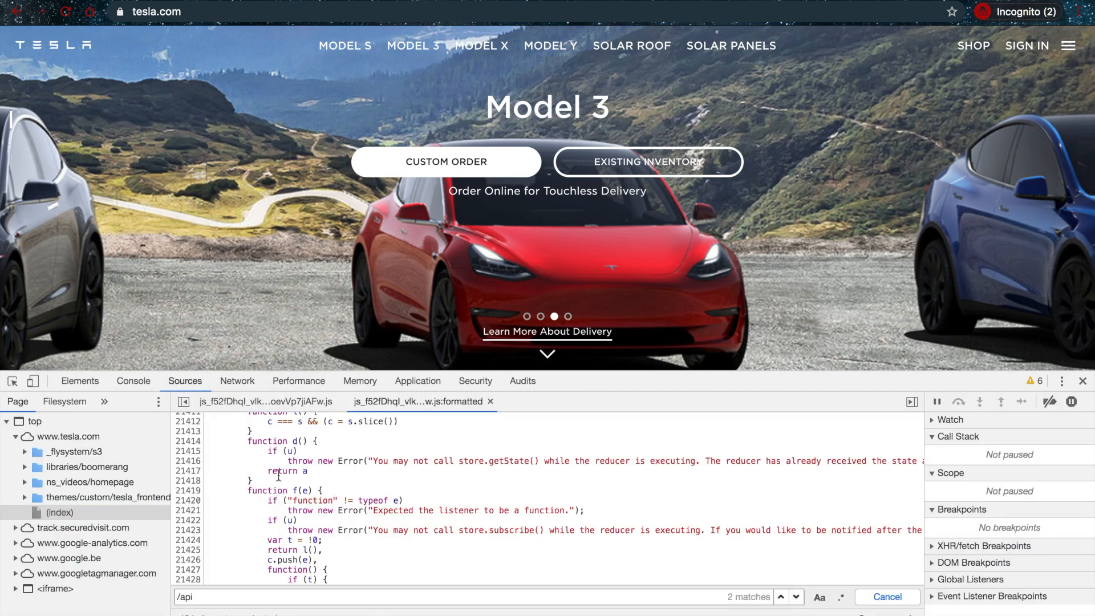
Add a breakpoint at line 21403 of the formatted script and navigate to the Model X page.
scroll("up", 3)
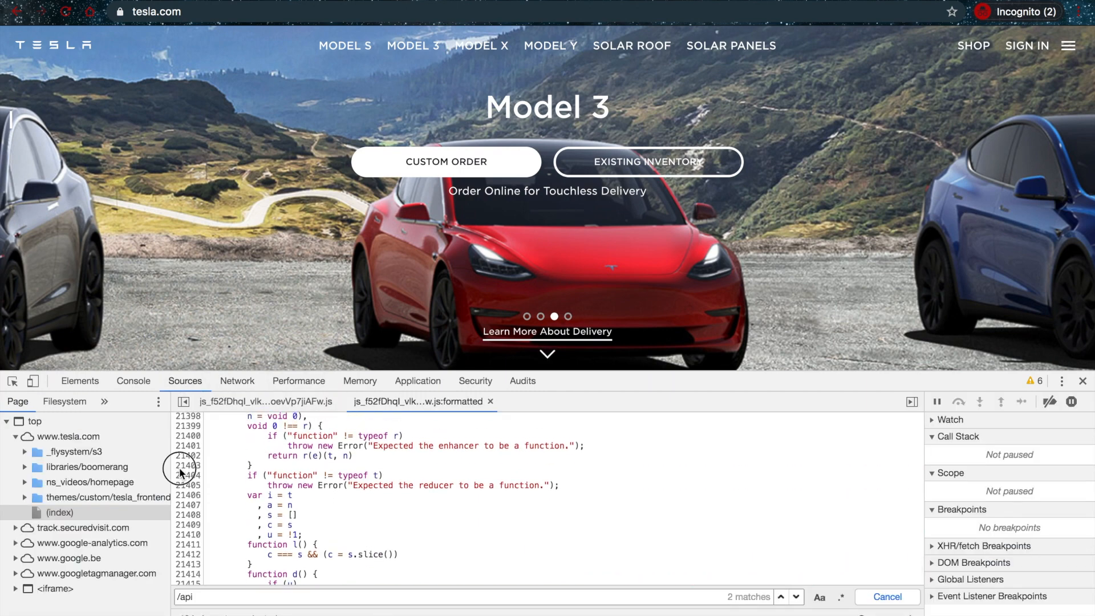
left_click(187, 465)
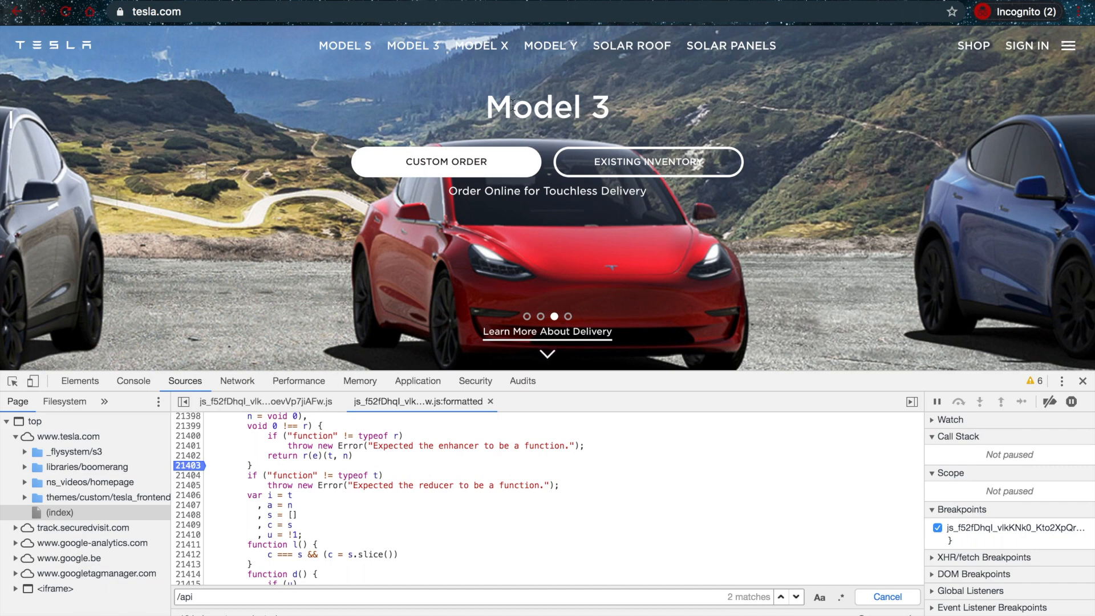
mouse_move(534, 147)
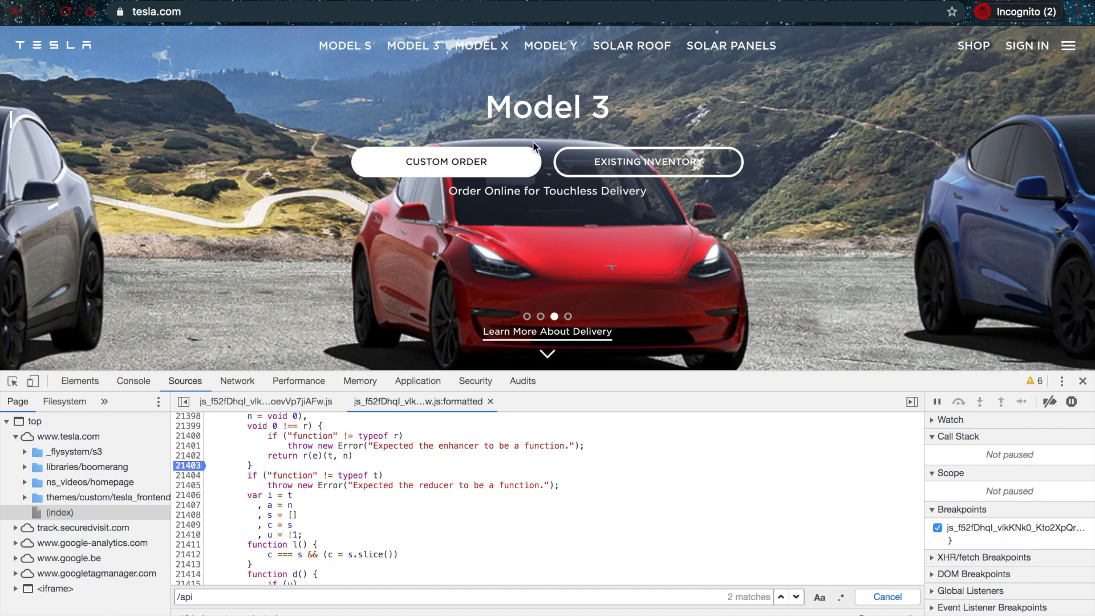
left_click(482, 46)
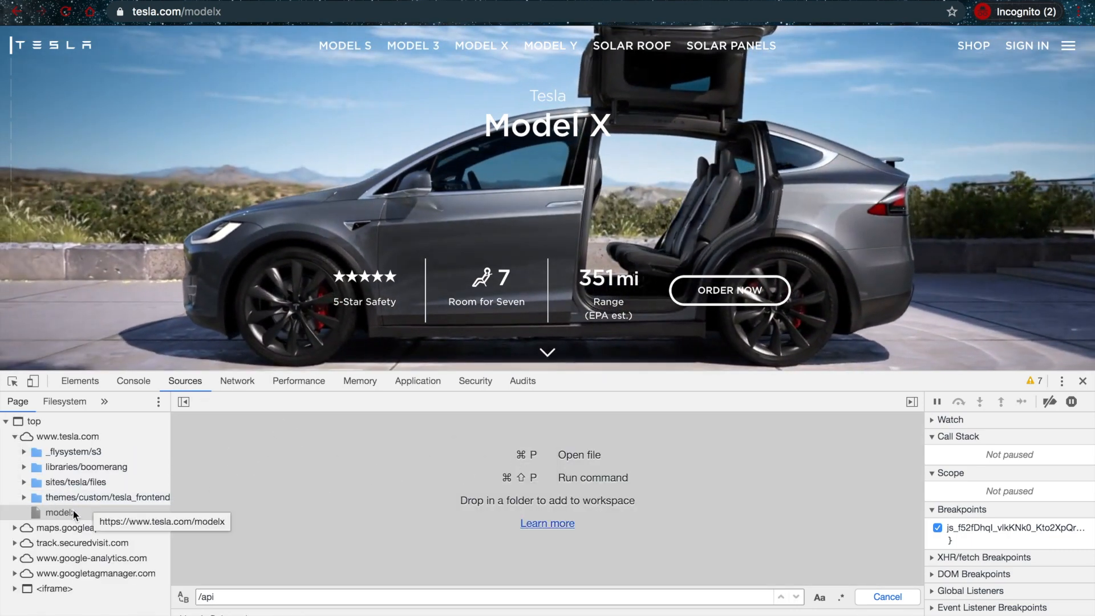
Show the modelx document's HTML source pretty-printed in a modelx:formatted tab.
left_click(59, 512)
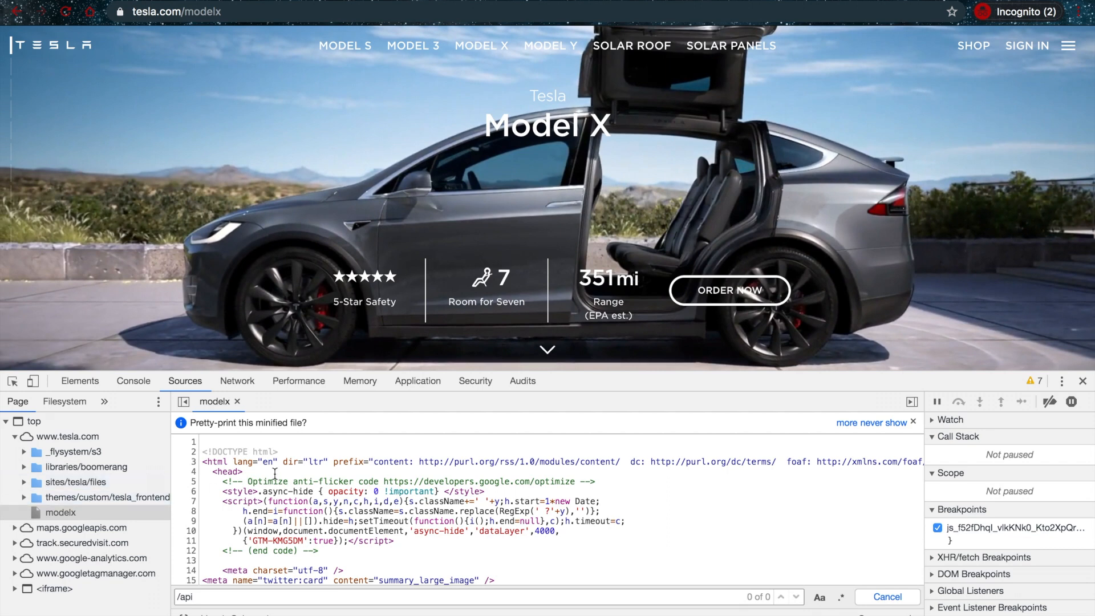
left_click(248, 422)
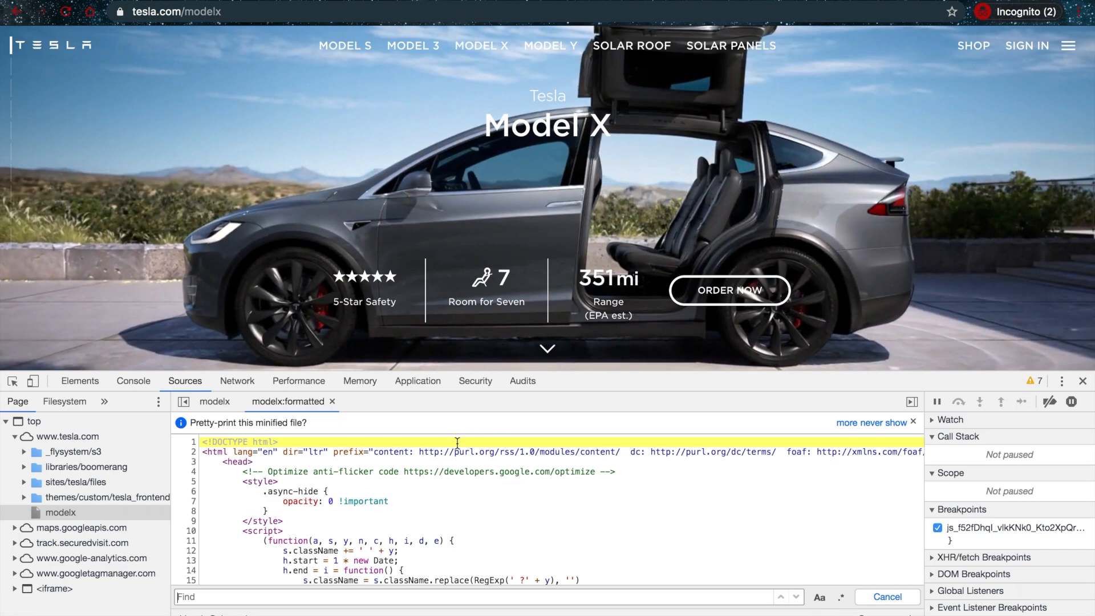
mouse_move(194, 432)
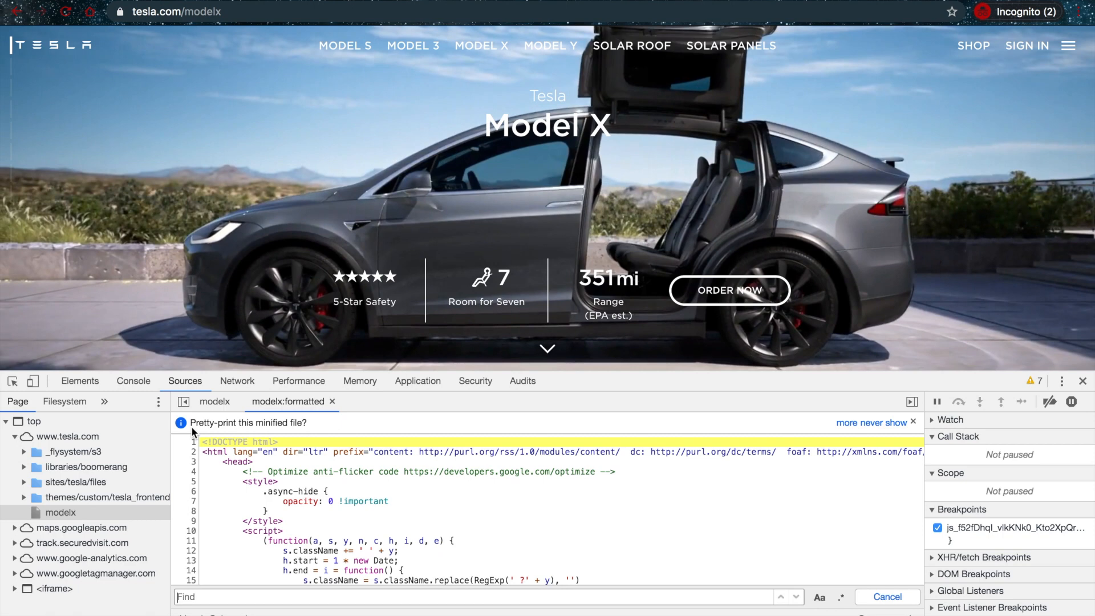
mouse_move(594, 233)
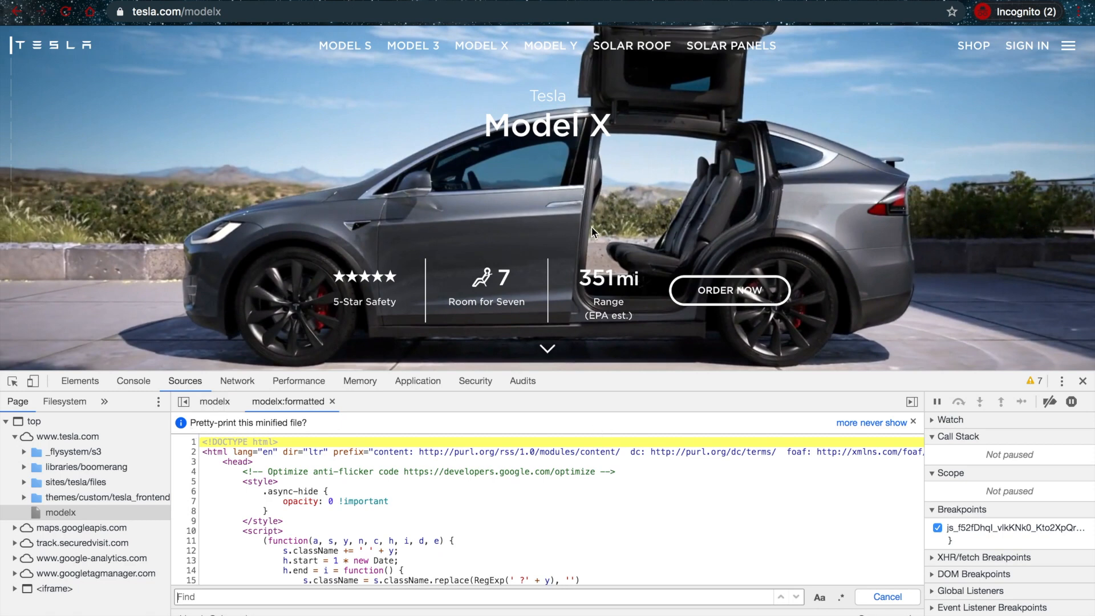